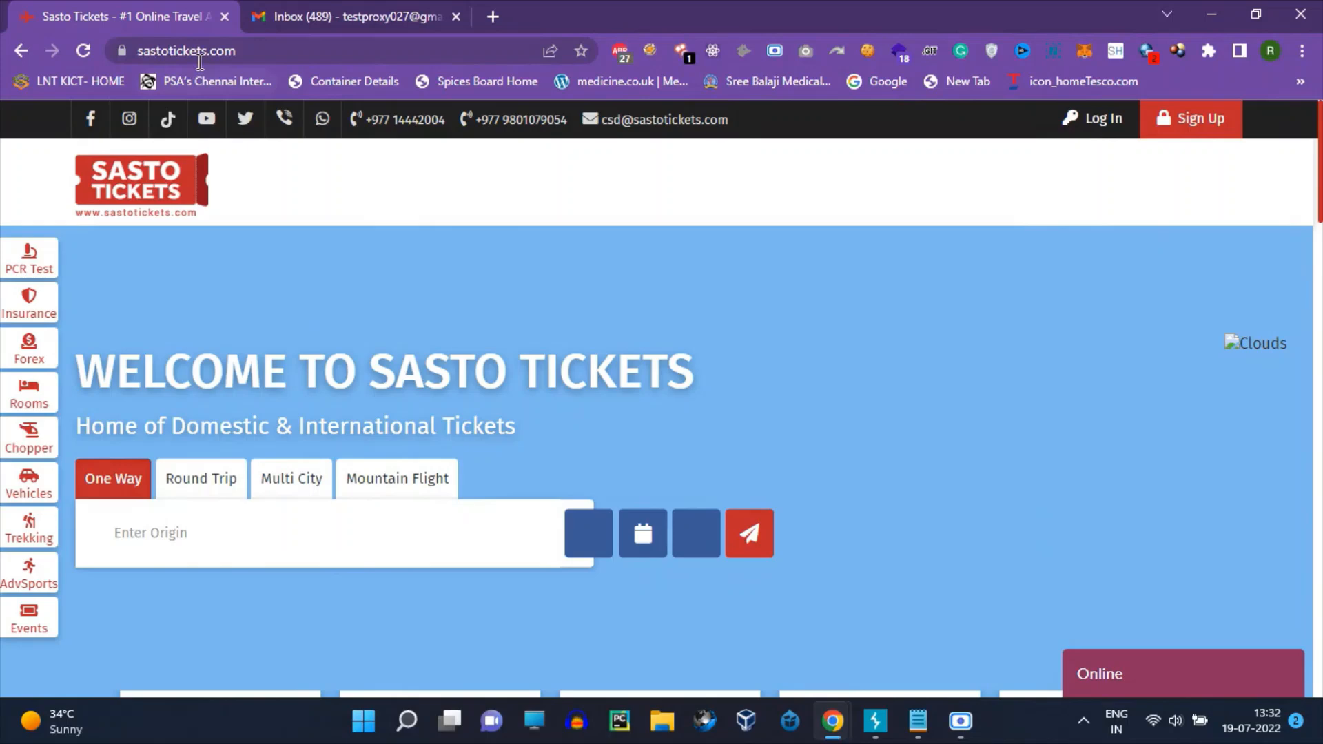
{"action": "mouse_move", "coordinate": [1101, 119]}
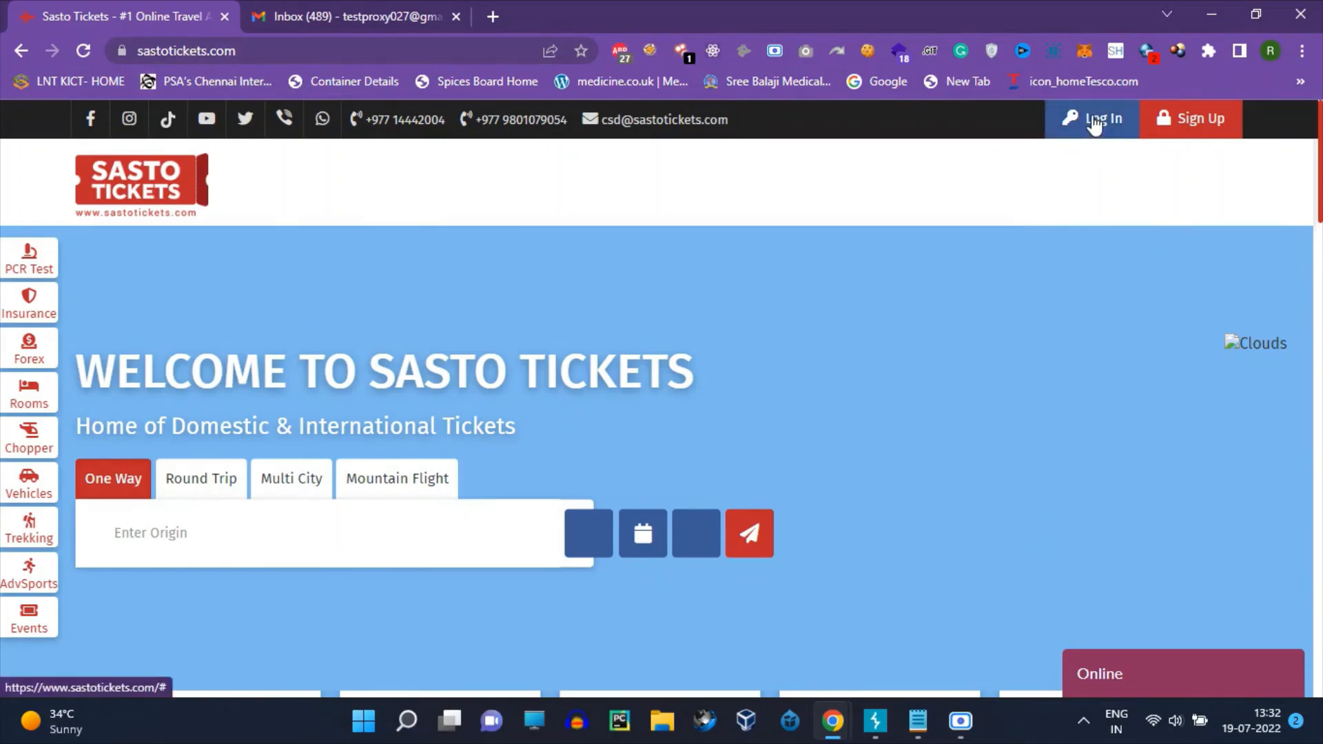
Step: Reach the Forgot Password form from the customer Log In dialog
{"action": "left_click", "coordinate": [1091, 119]}
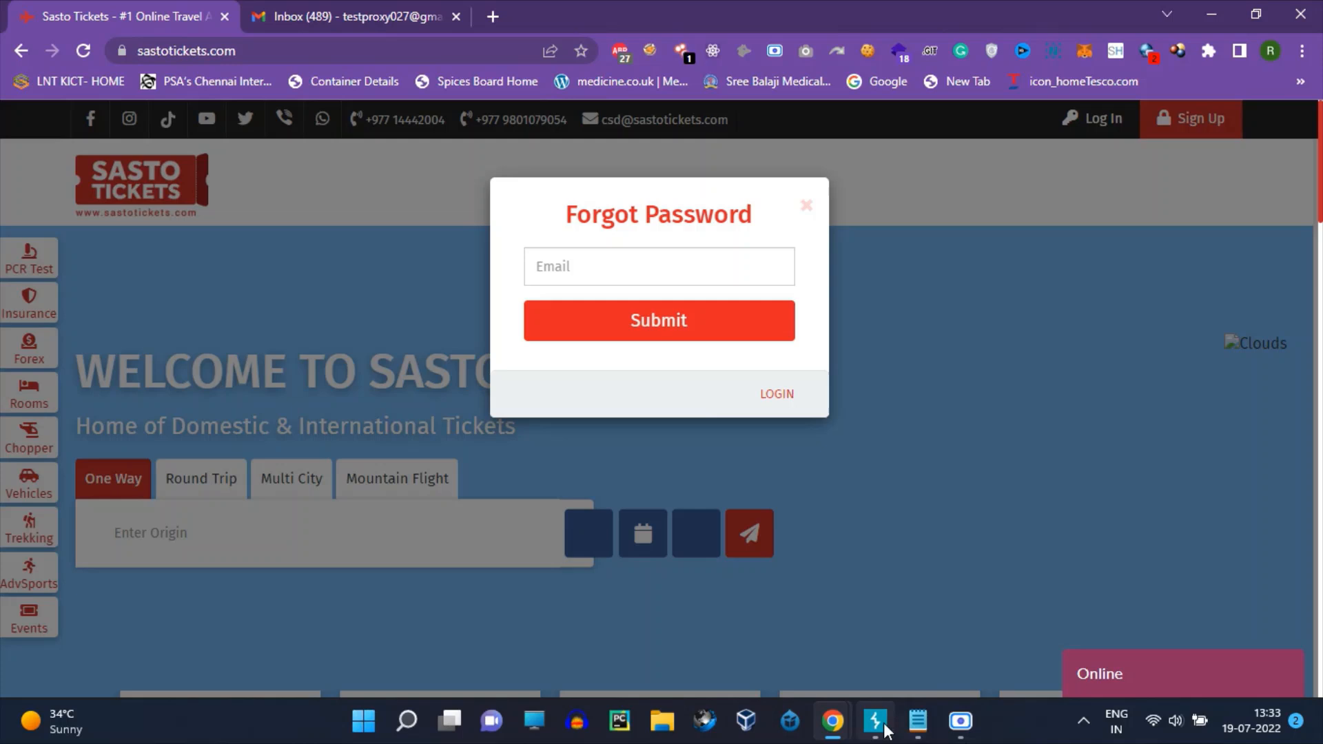
{"action": "left_click", "coordinate": [917, 721]}
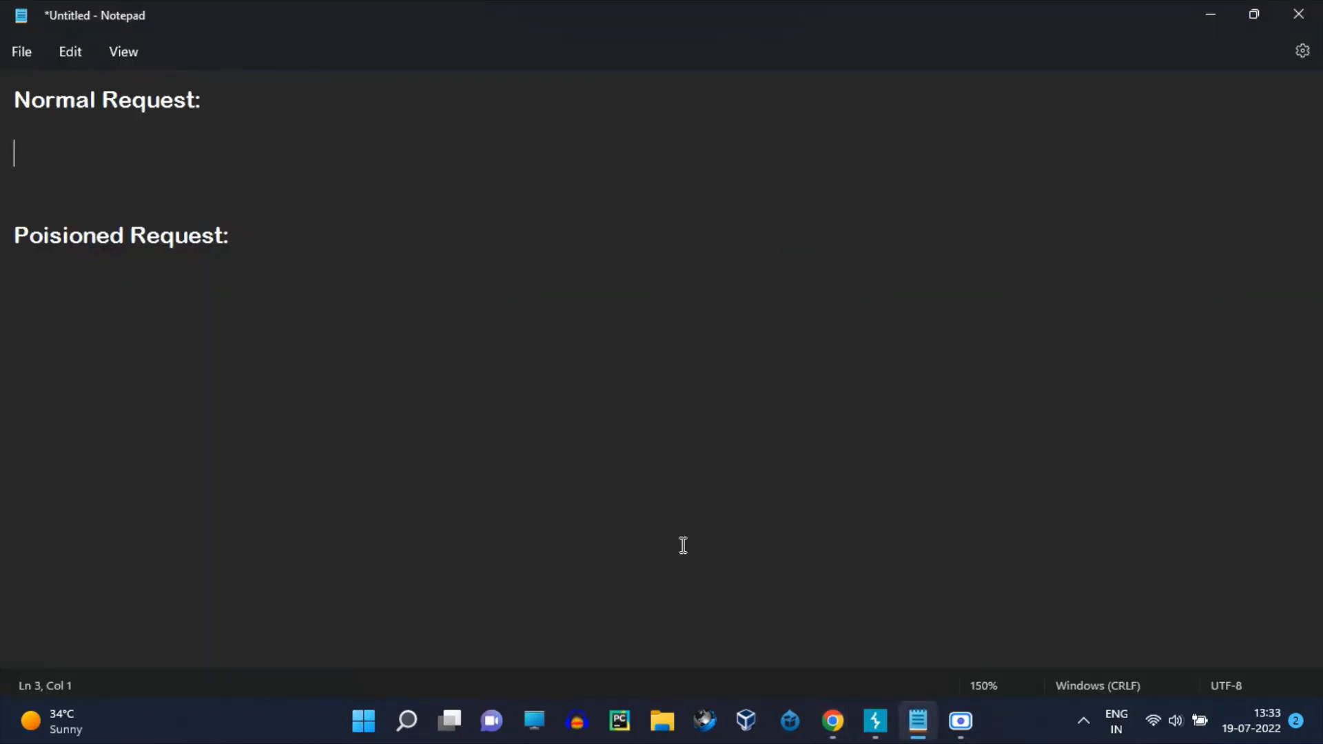
{"action": "left_click", "coordinate": [831, 721]}
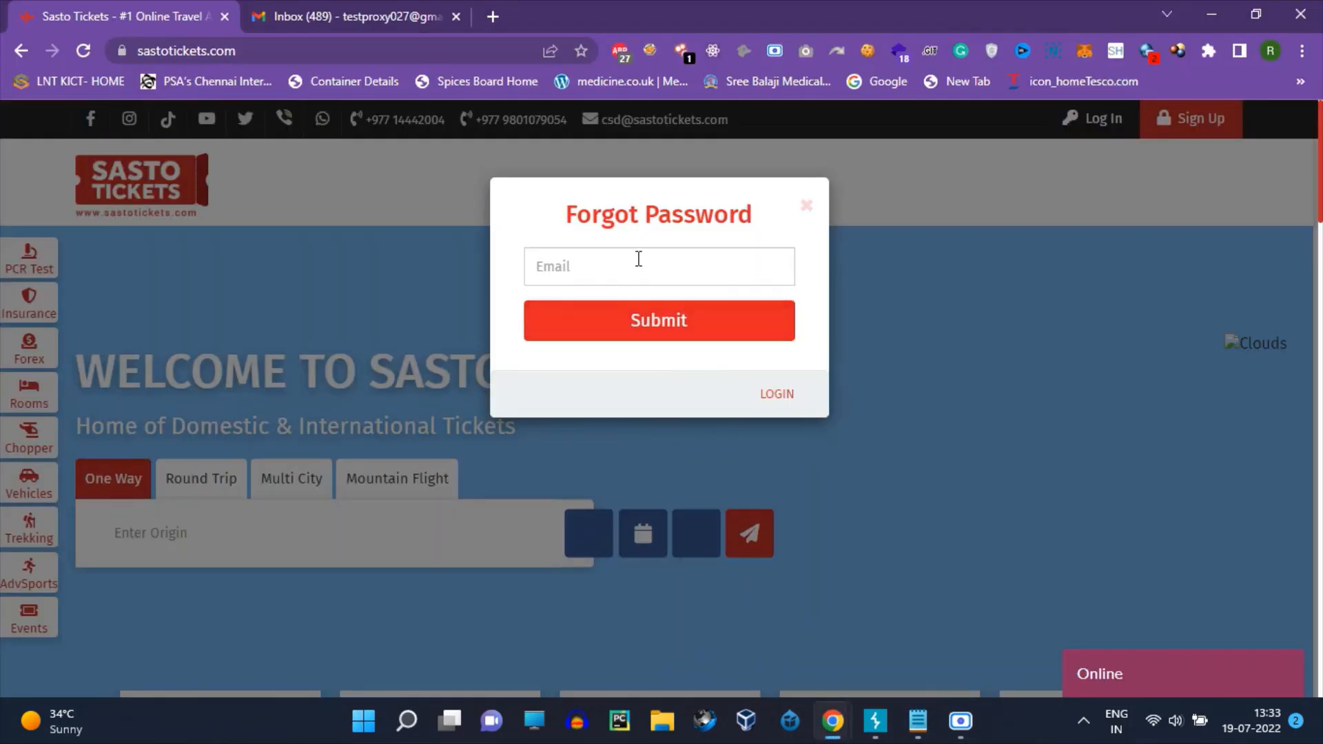
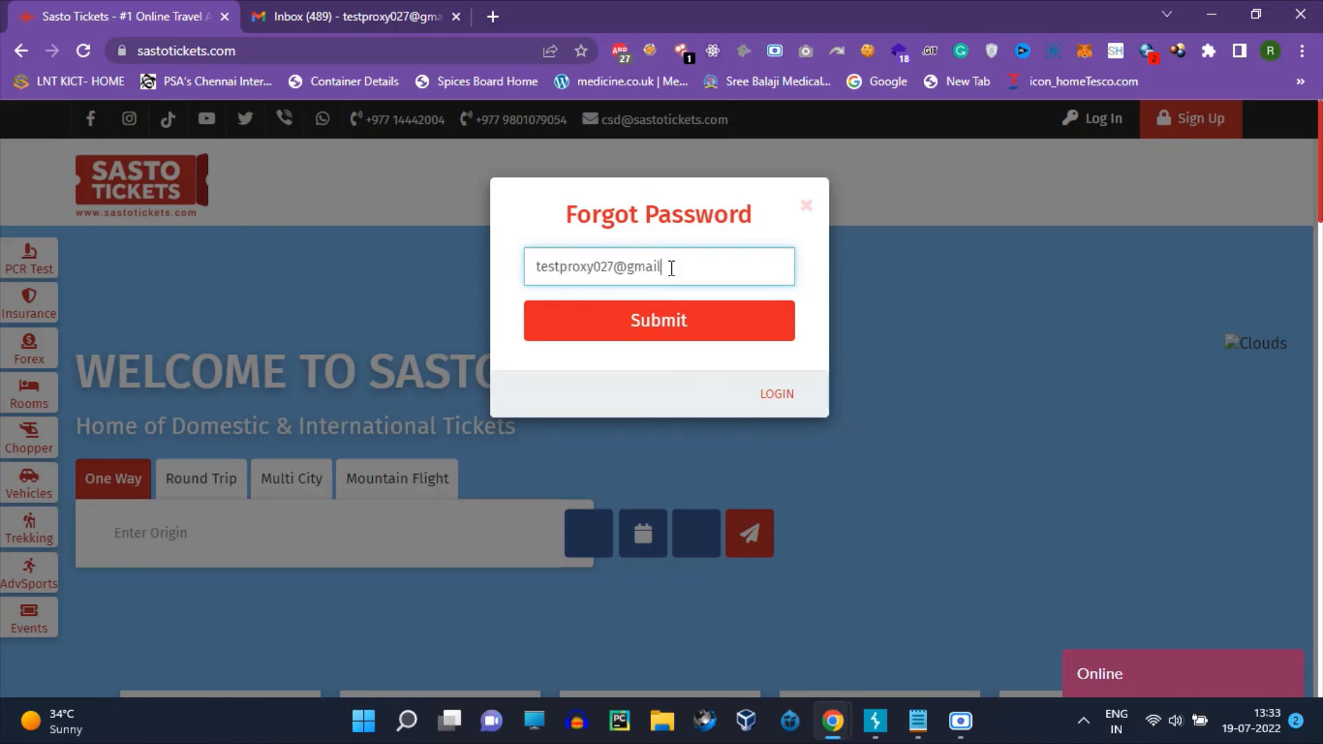
{"action": "left_click", "coordinate": [659, 320]}
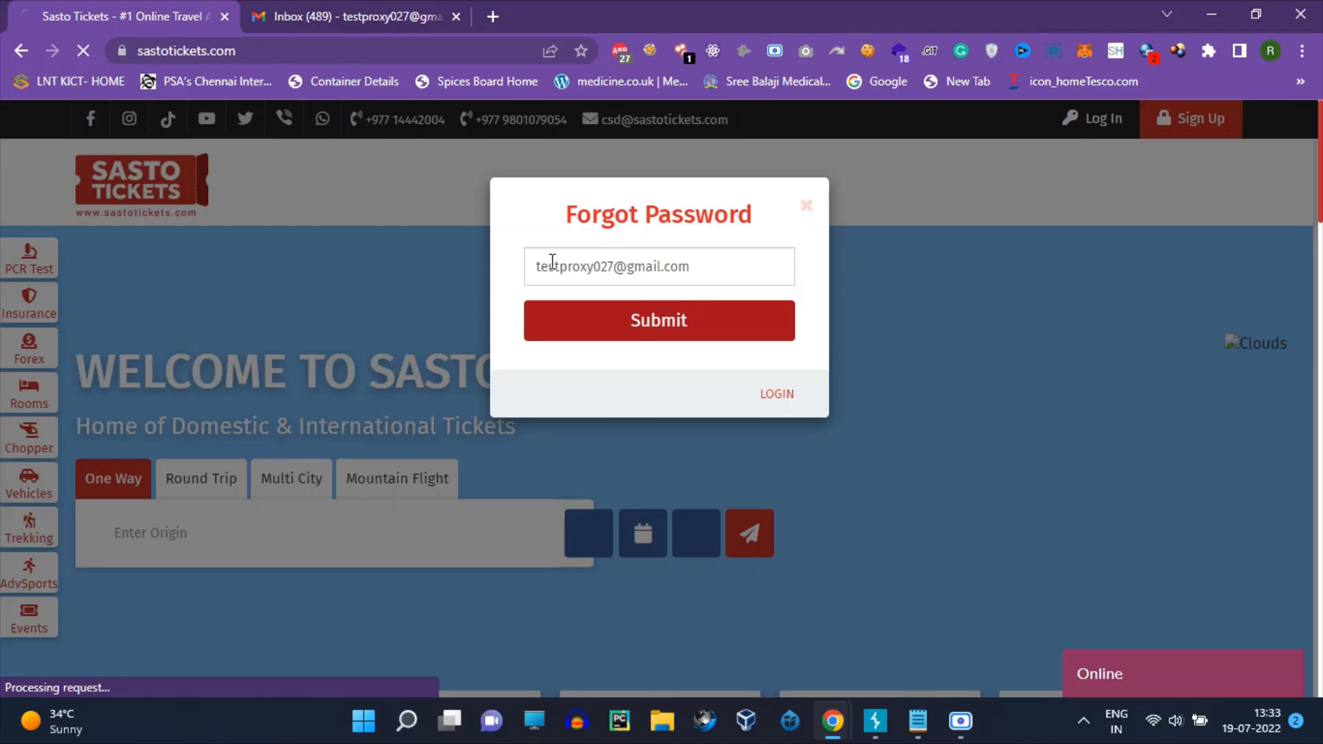
{"action": "mouse_move", "coordinate": [736, 314]}
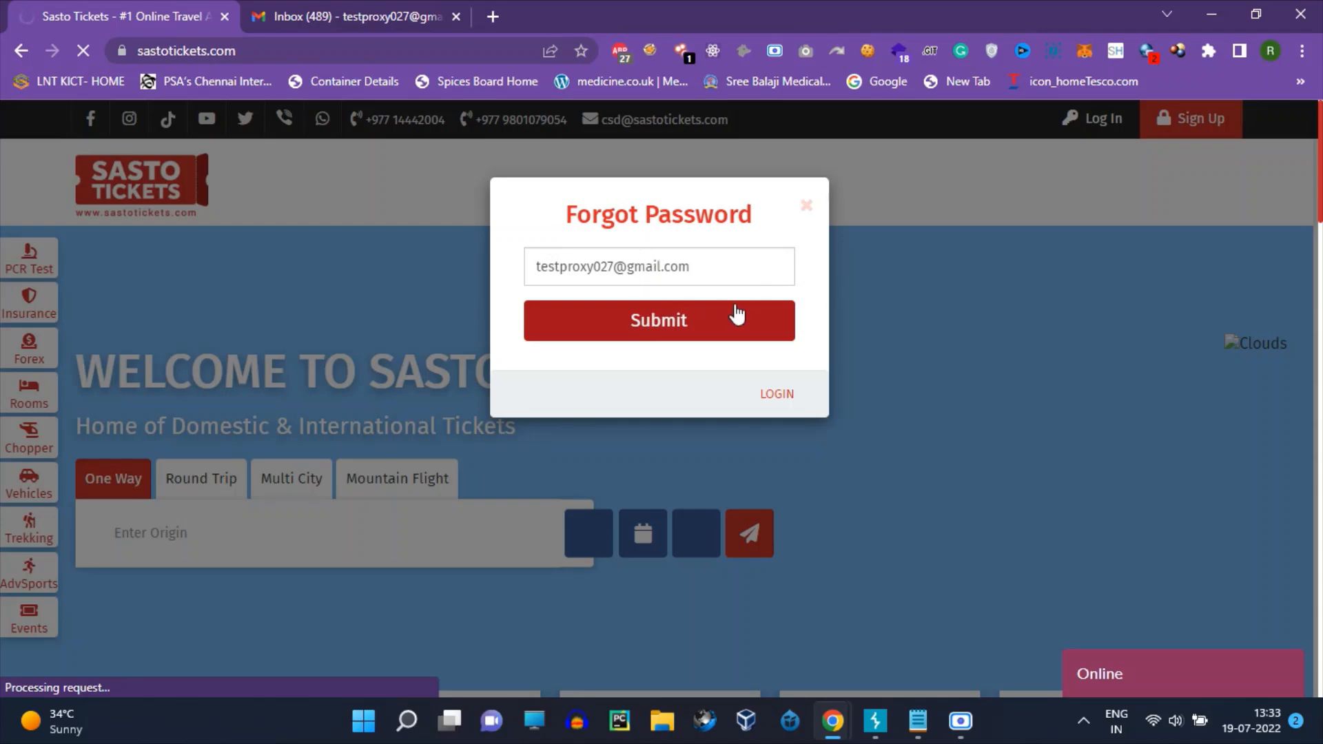
{"action": "left_click", "coordinate": [659, 320]}
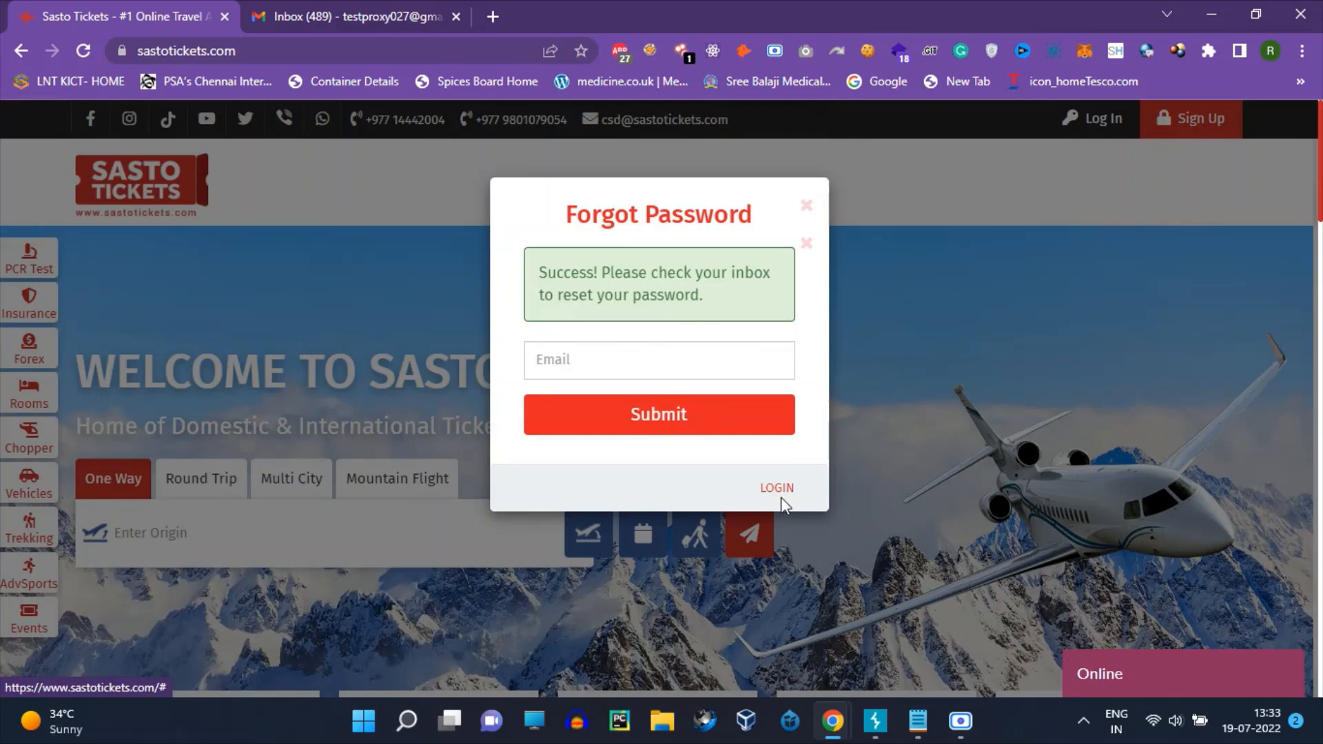
Step: Bring up the Sasto Tickets Reset Your Password email down to its Reset Password button
{"action": "left_click", "coordinate": [354, 17]}
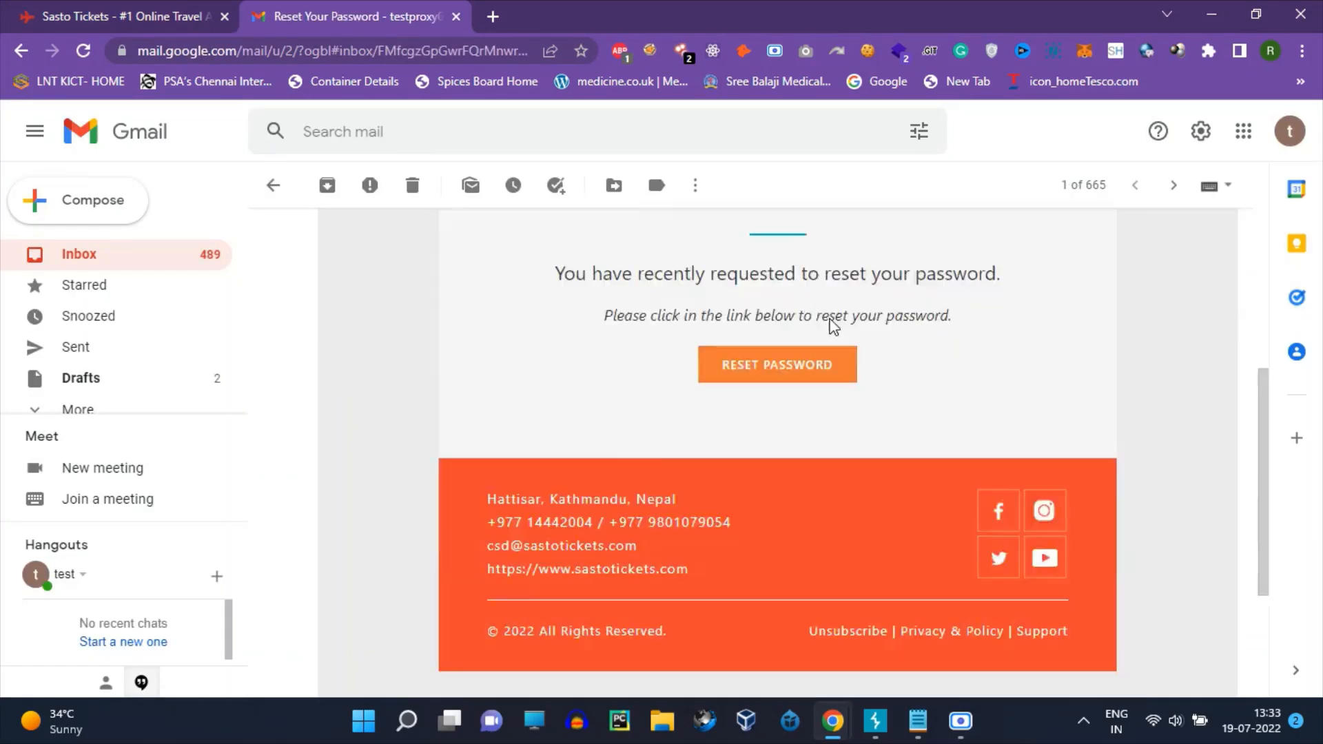
{"action": "scroll", "scroll_direction": "down", "scroll_amount": 3}
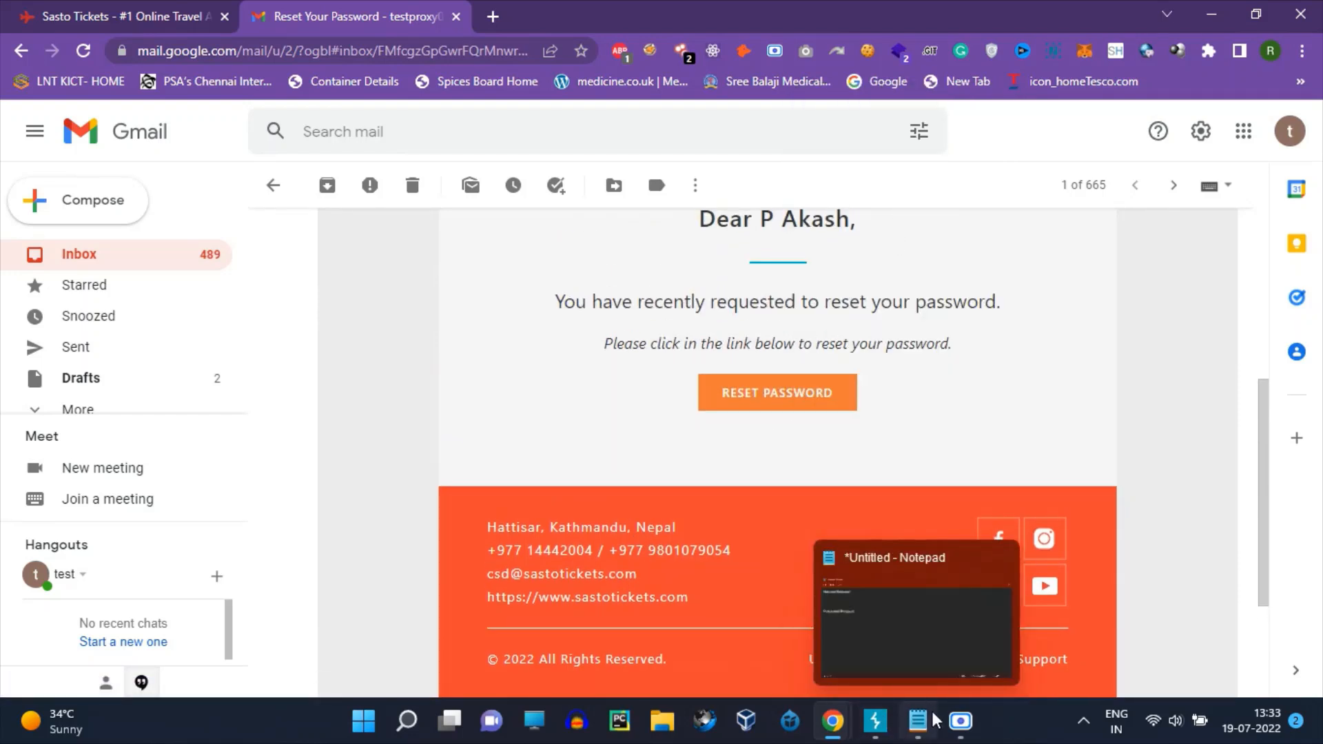
Step: Paste the normal reset-password link under the 'Normal Request:' heading in the notes
{"action": "left_click", "coordinate": [915, 608]}
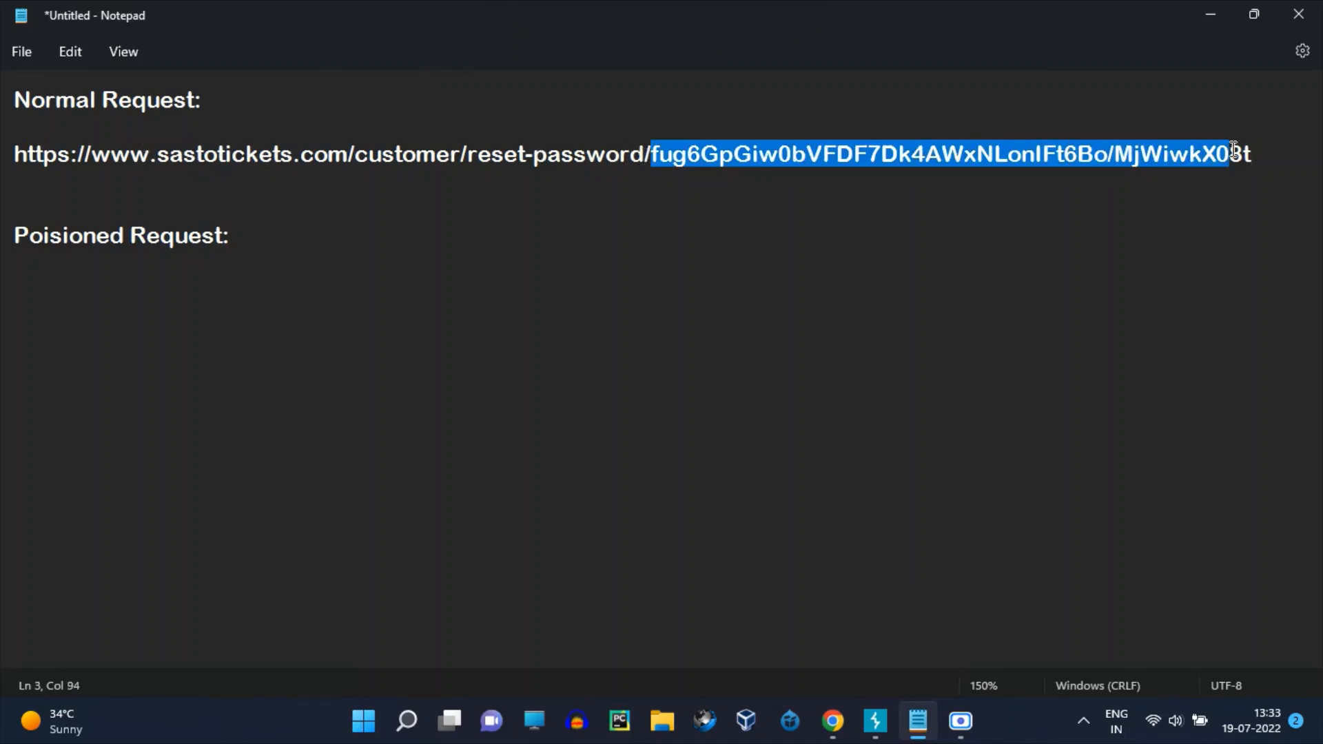
{"action": "left_click", "coordinate": [147, 207]}
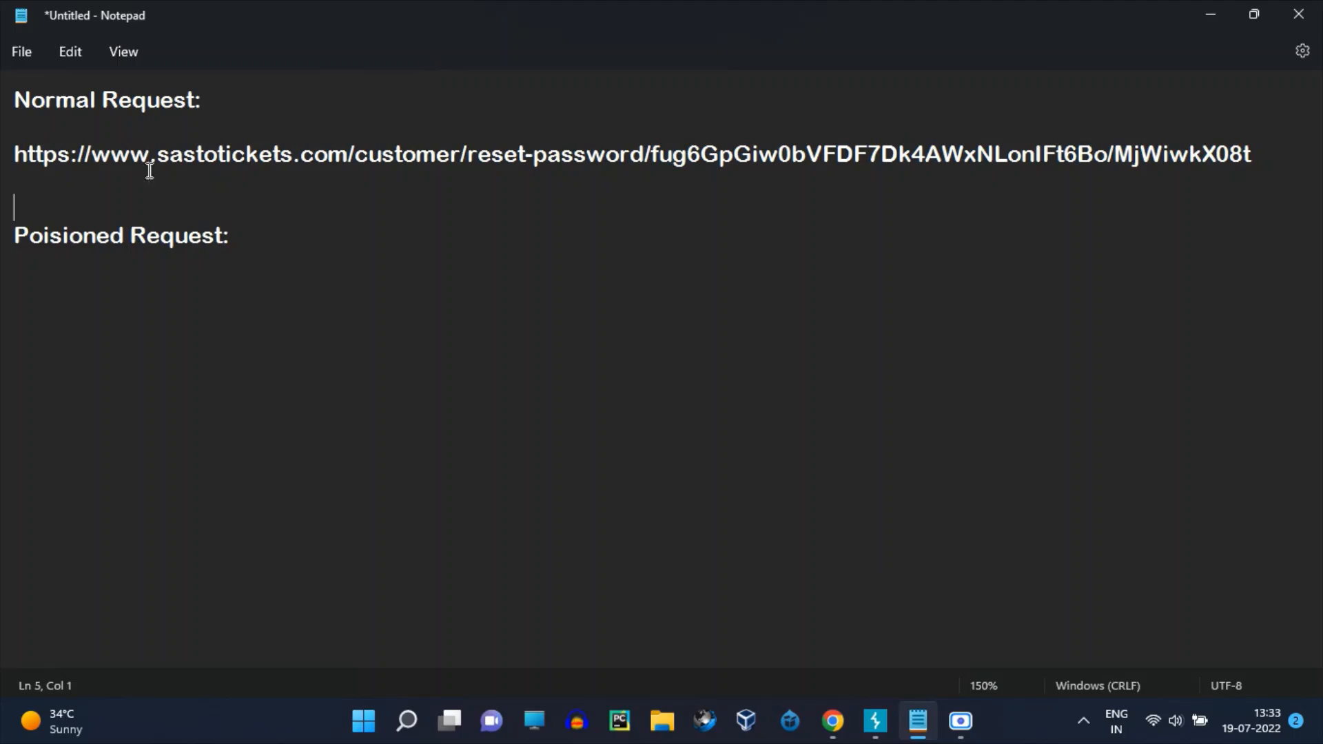
{"action": "mouse_move", "coordinate": [833, 721]}
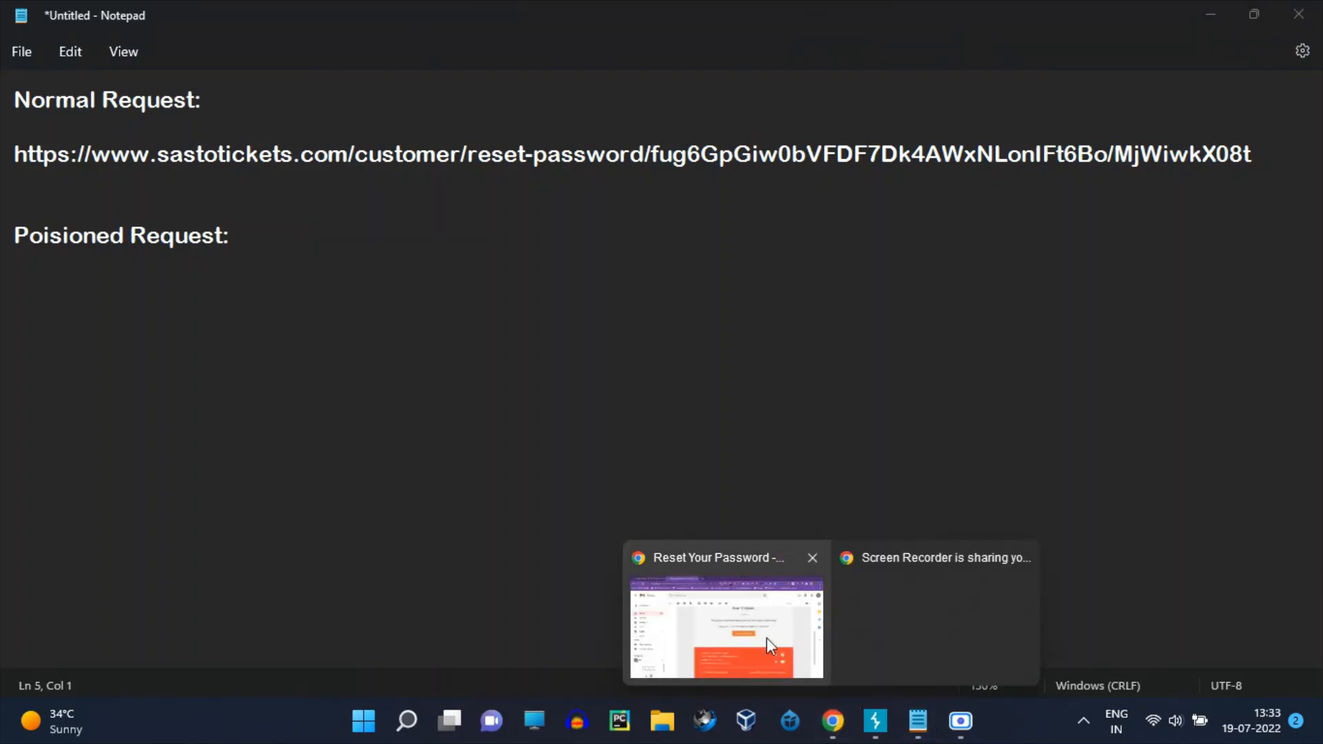
Step: Return to Sasto Tickets and bring up a fresh Forgot Password form
{"action": "left_click", "coordinate": [723, 628]}
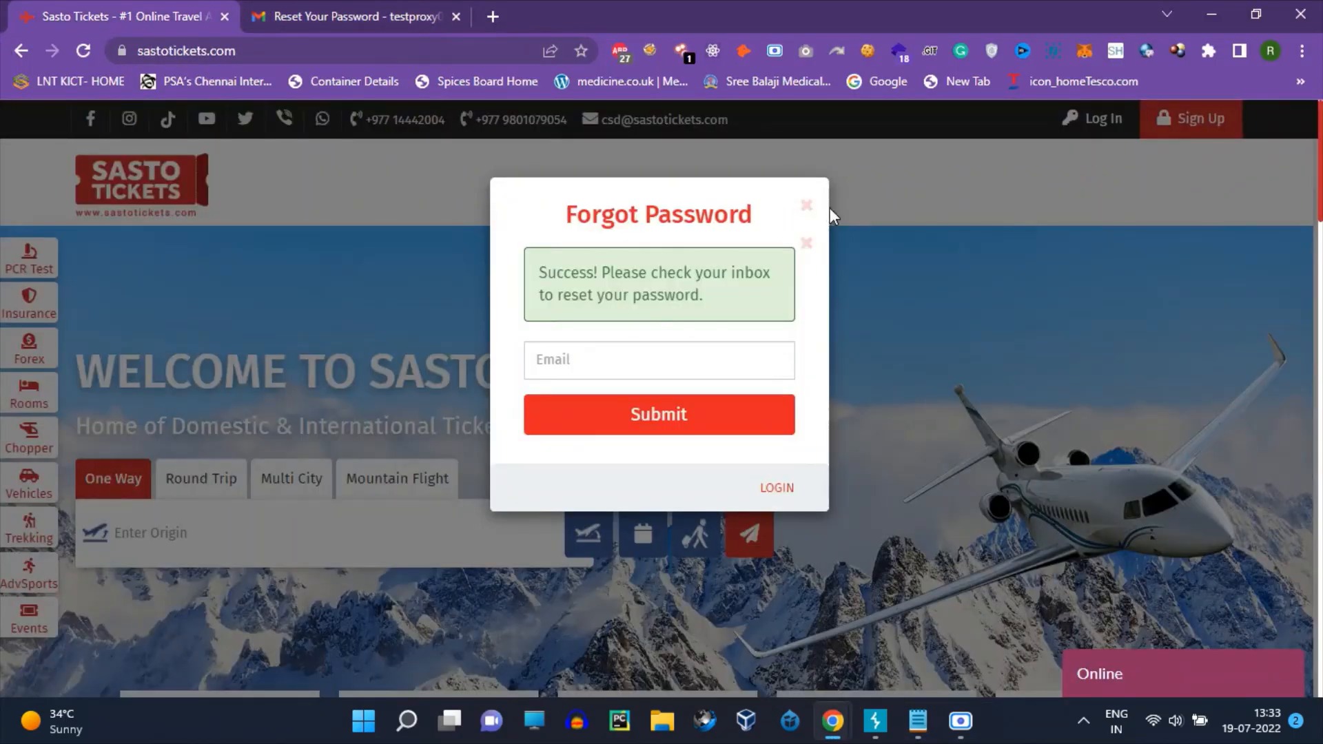
{"action": "left_click", "coordinate": [805, 205]}
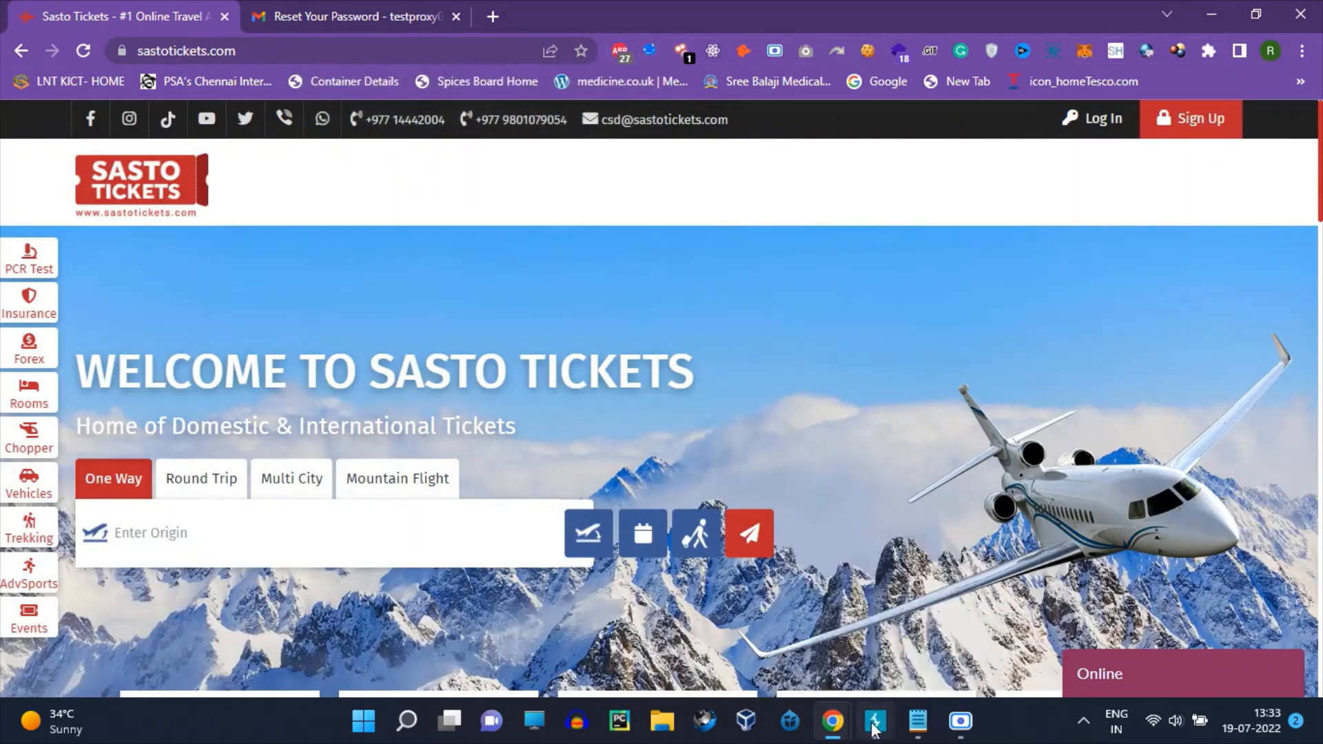
{"action": "mouse_move", "coordinate": [1189, 119]}
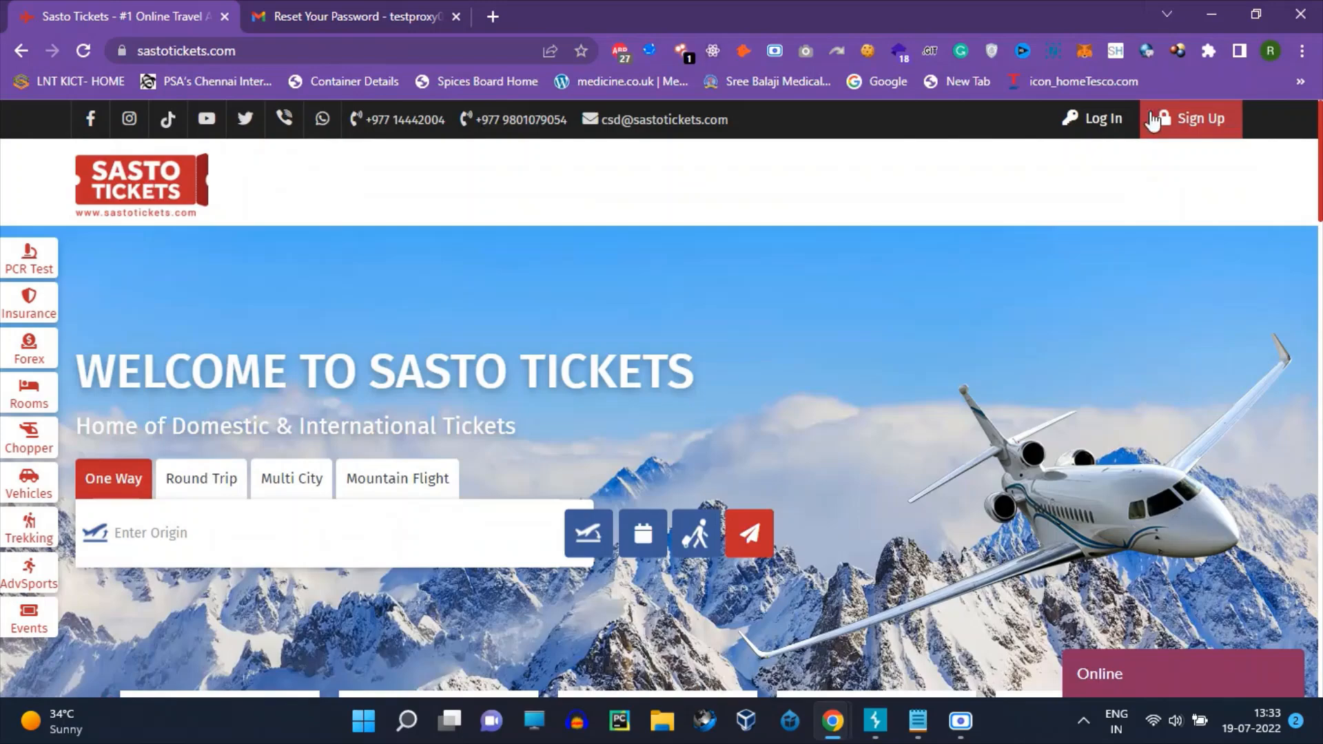
{"action": "left_click", "coordinate": [1100, 119]}
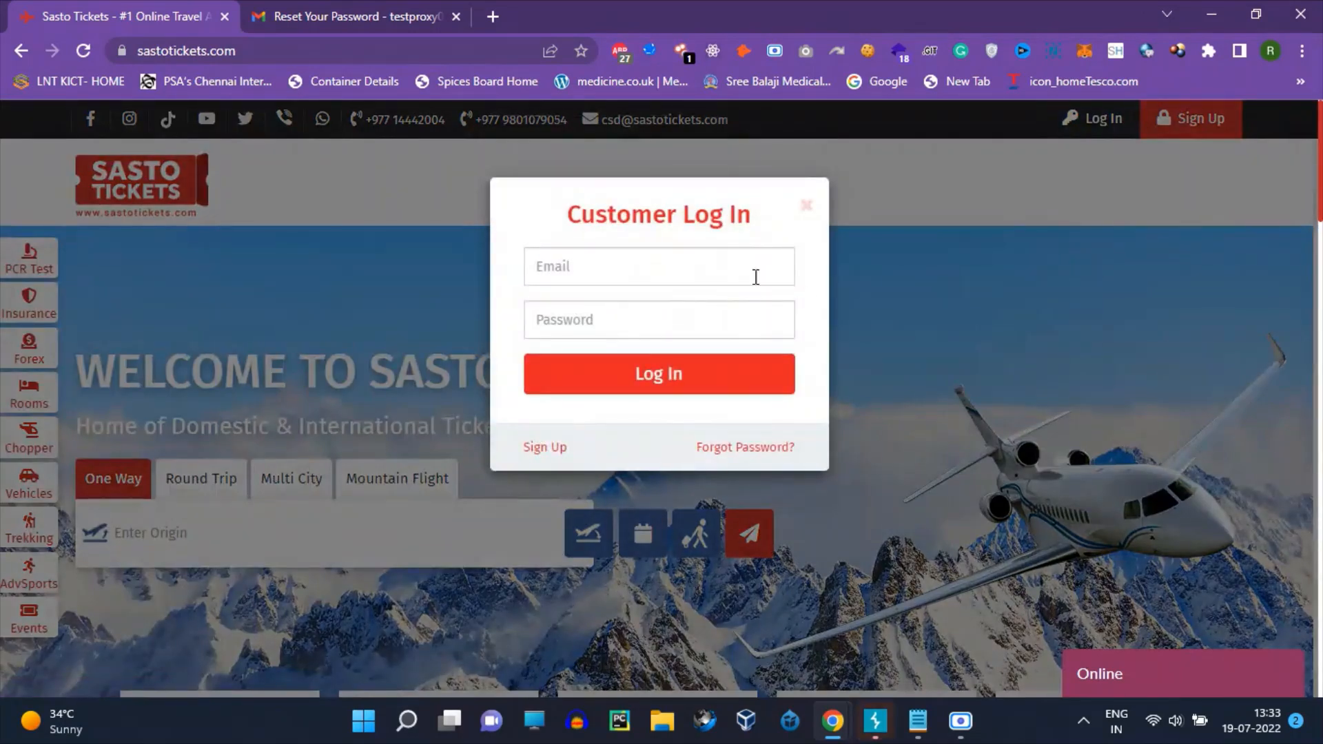
{"action": "left_click", "coordinate": [743, 446]}
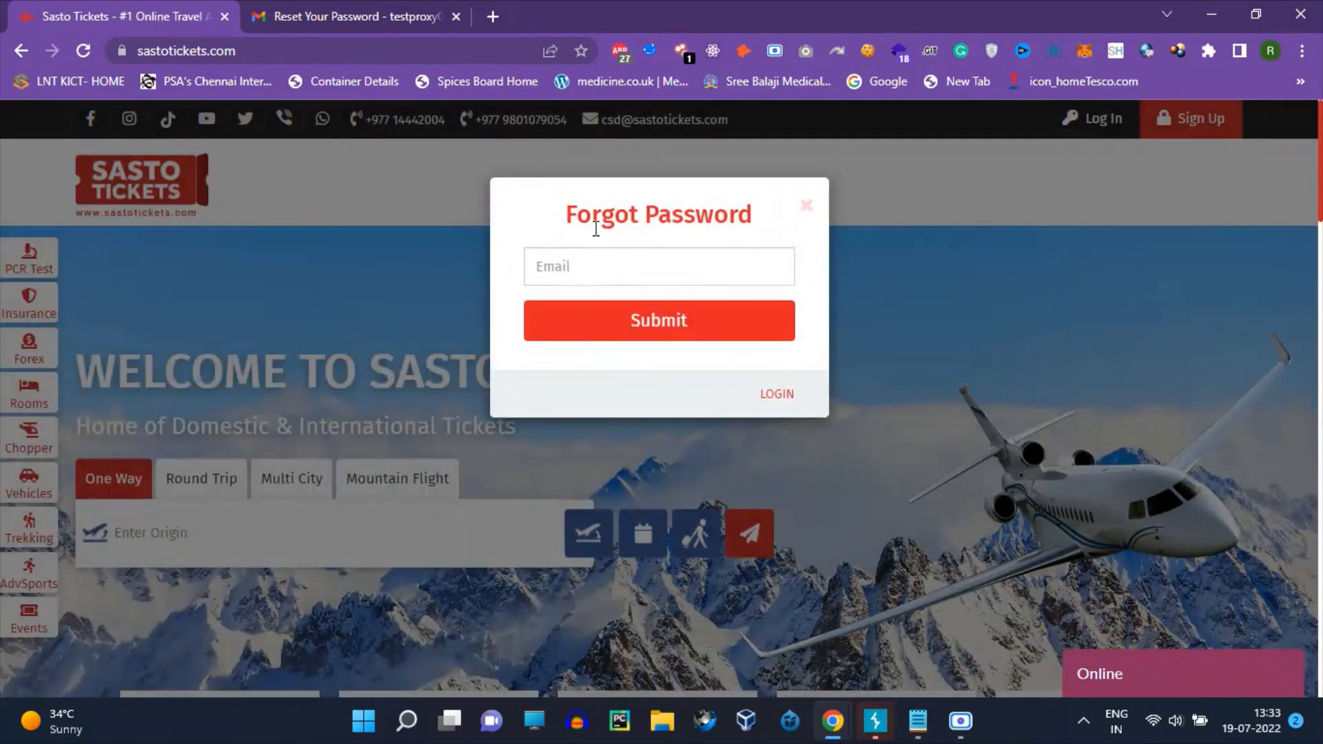
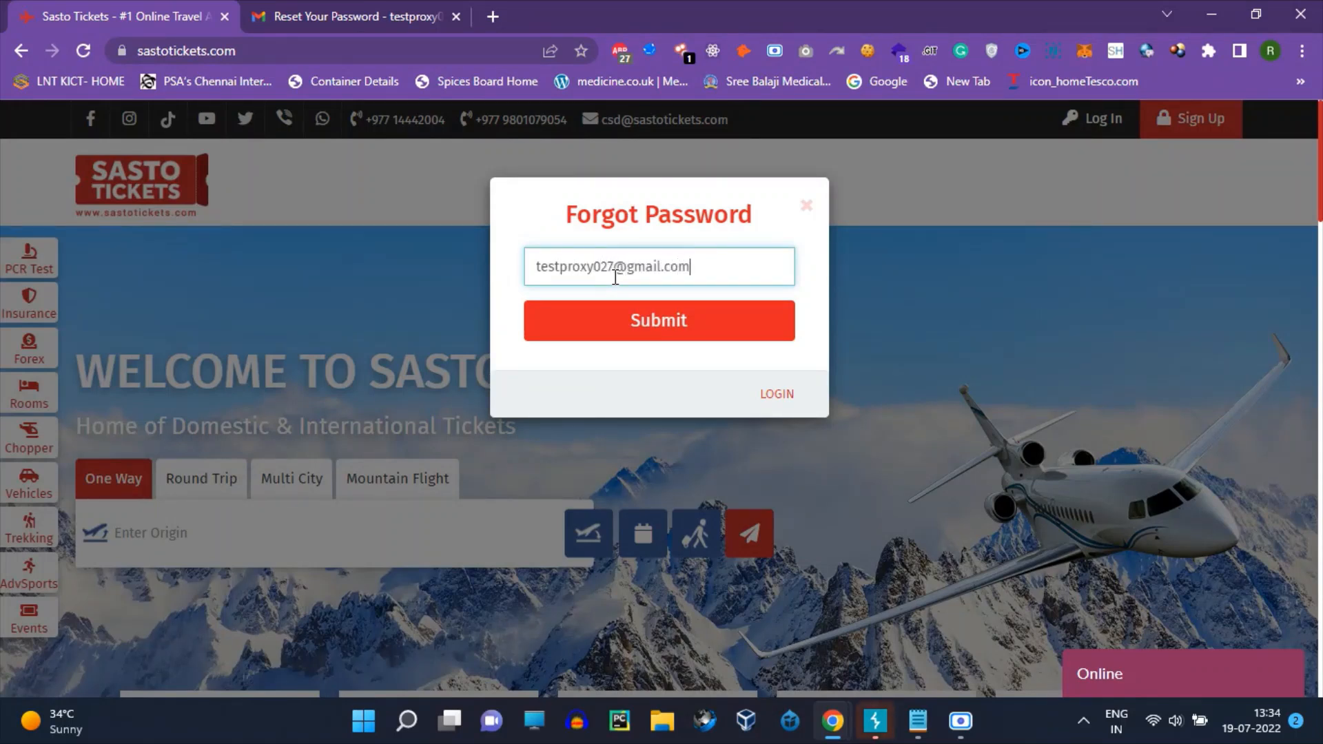
{"action": "mouse_move", "coordinate": [876, 720]}
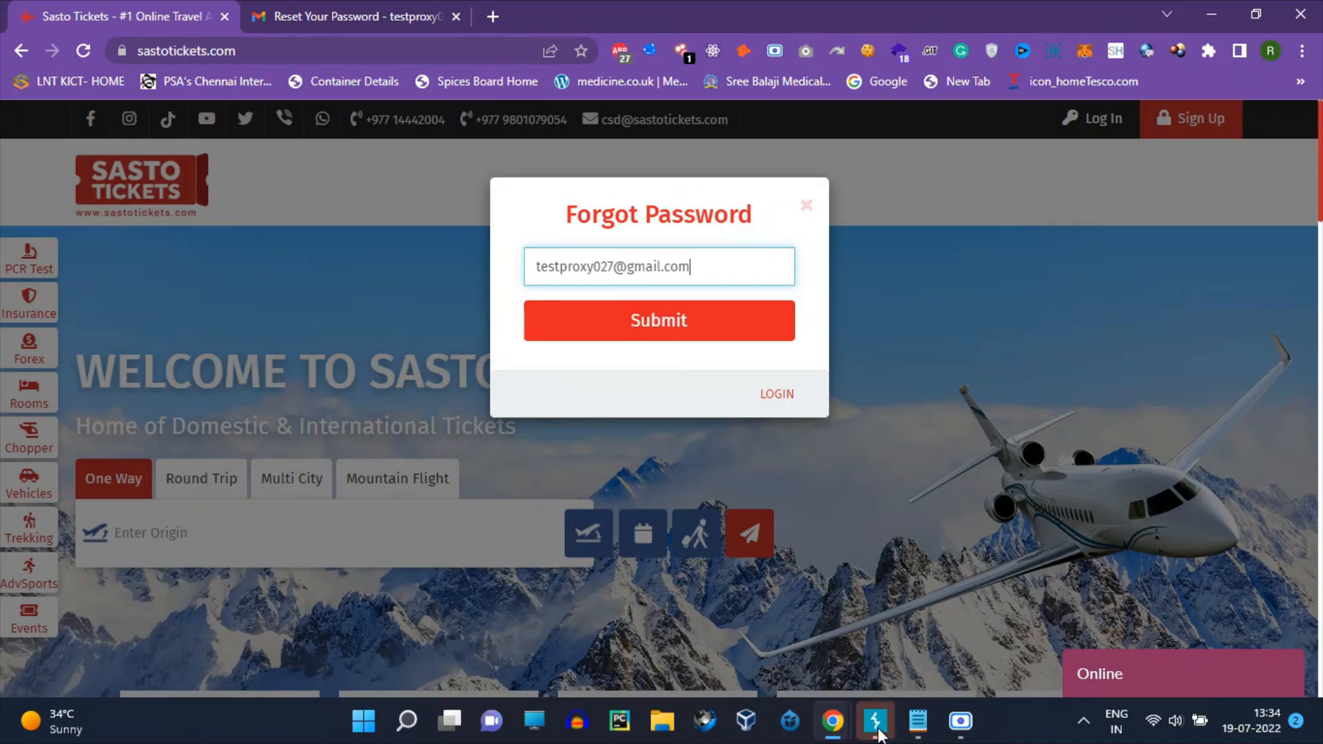
Step: Bring Burp's interceptor forward and let the unrelated request through to reach the forgot-password request
{"action": "left_click", "coordinate": [874, 721]}
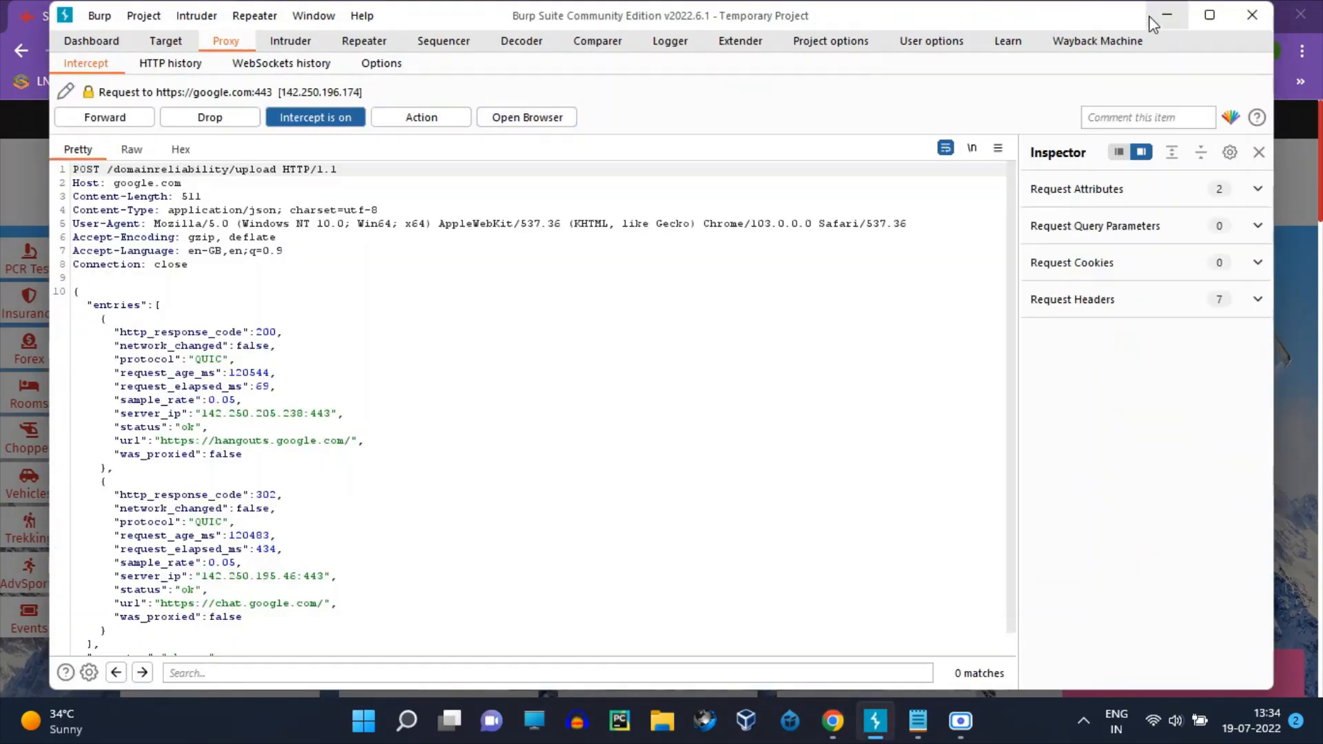
{"action": "left_click", "coordinate": [831, 721]}
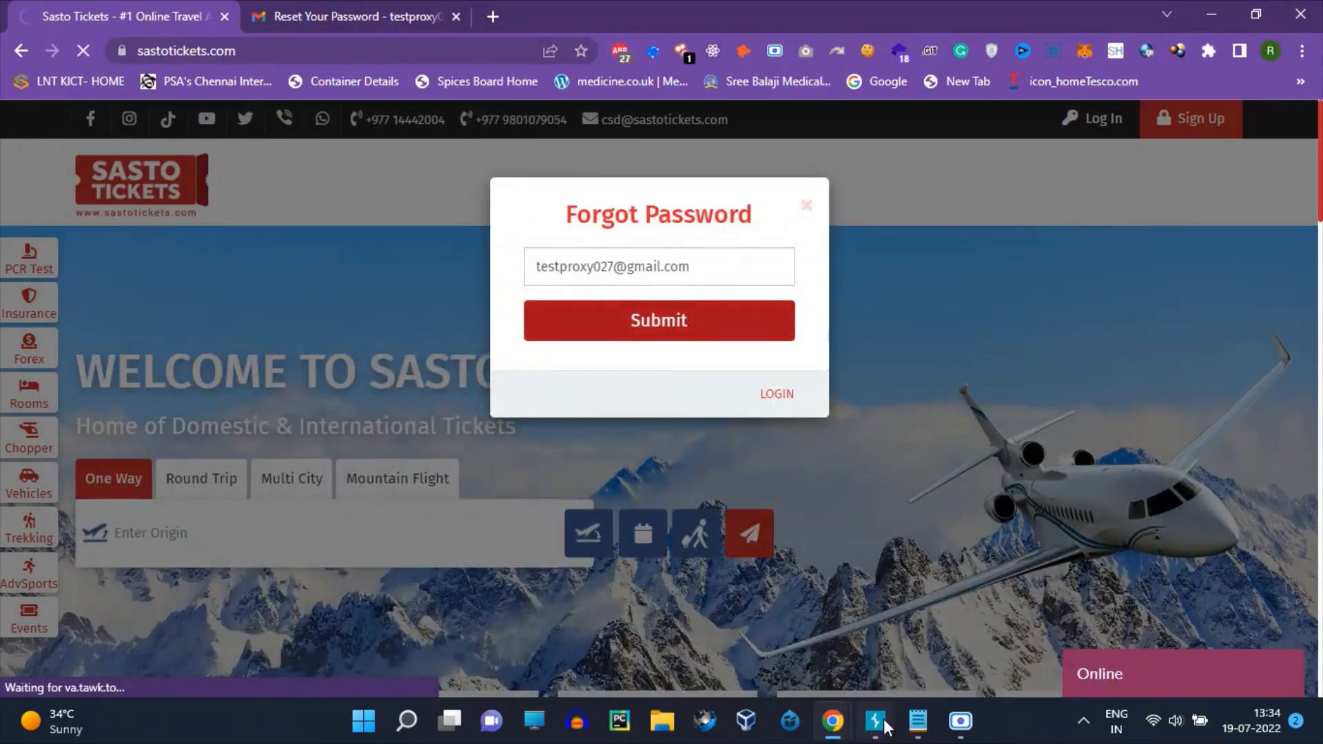
{"action": "left_click", "coordinate": [875, 720]}
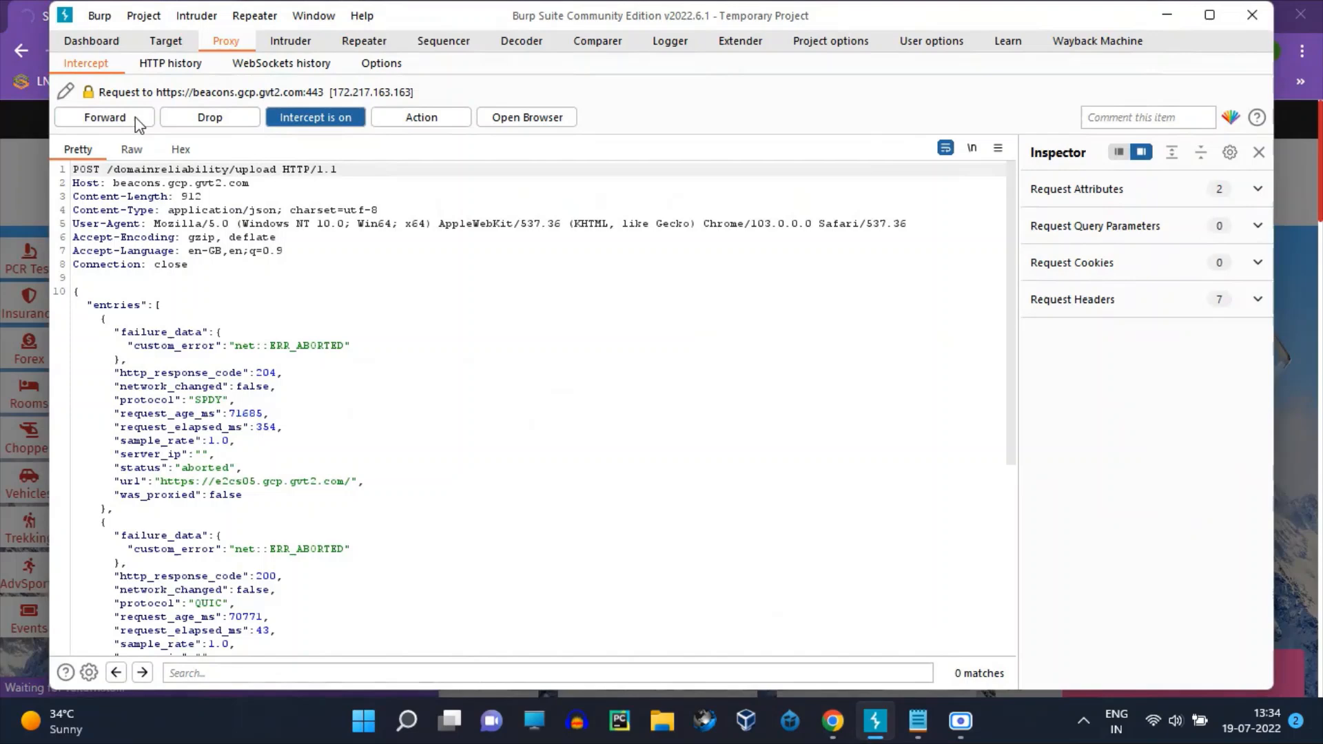
{"action": "left_click", "coordinate": [105, 116]}
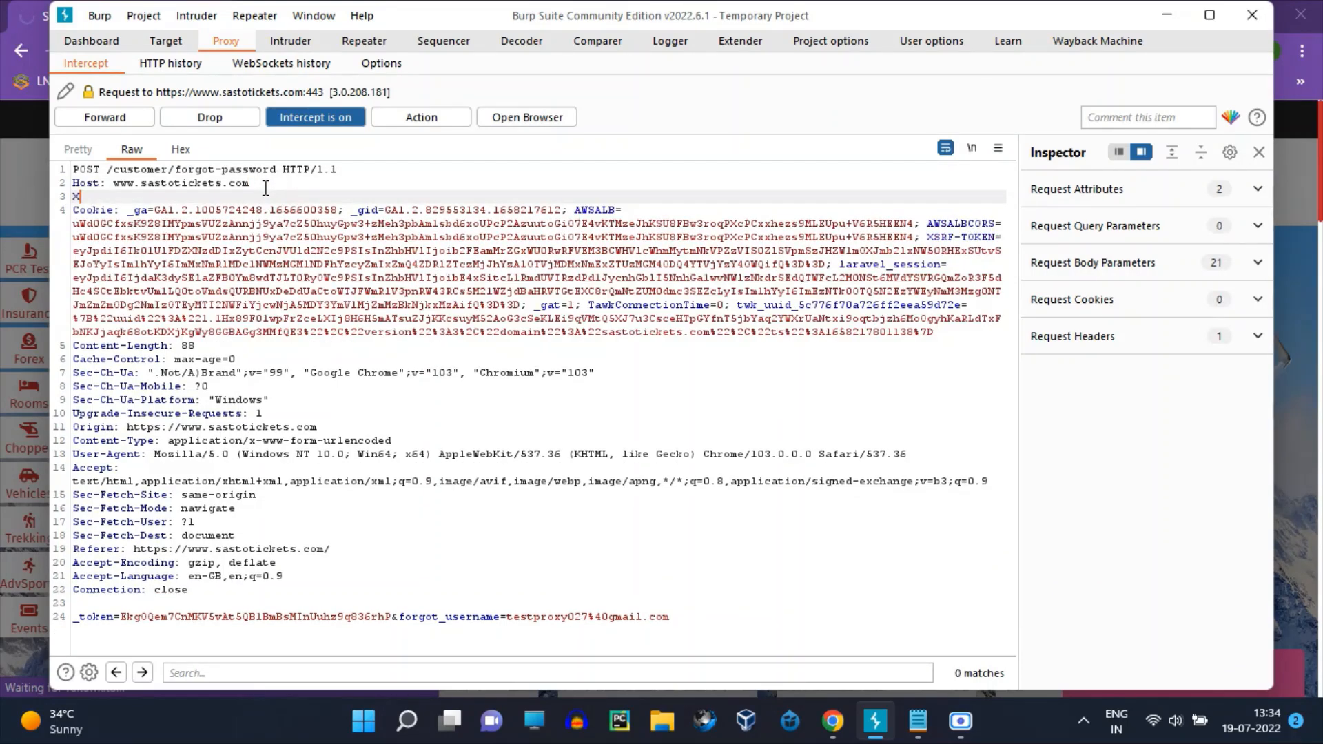
Step: Add an 'X-Forwarded-Host: attacker.com' header below Host in the raw request
{"action": "type", "text": "-Forware"}
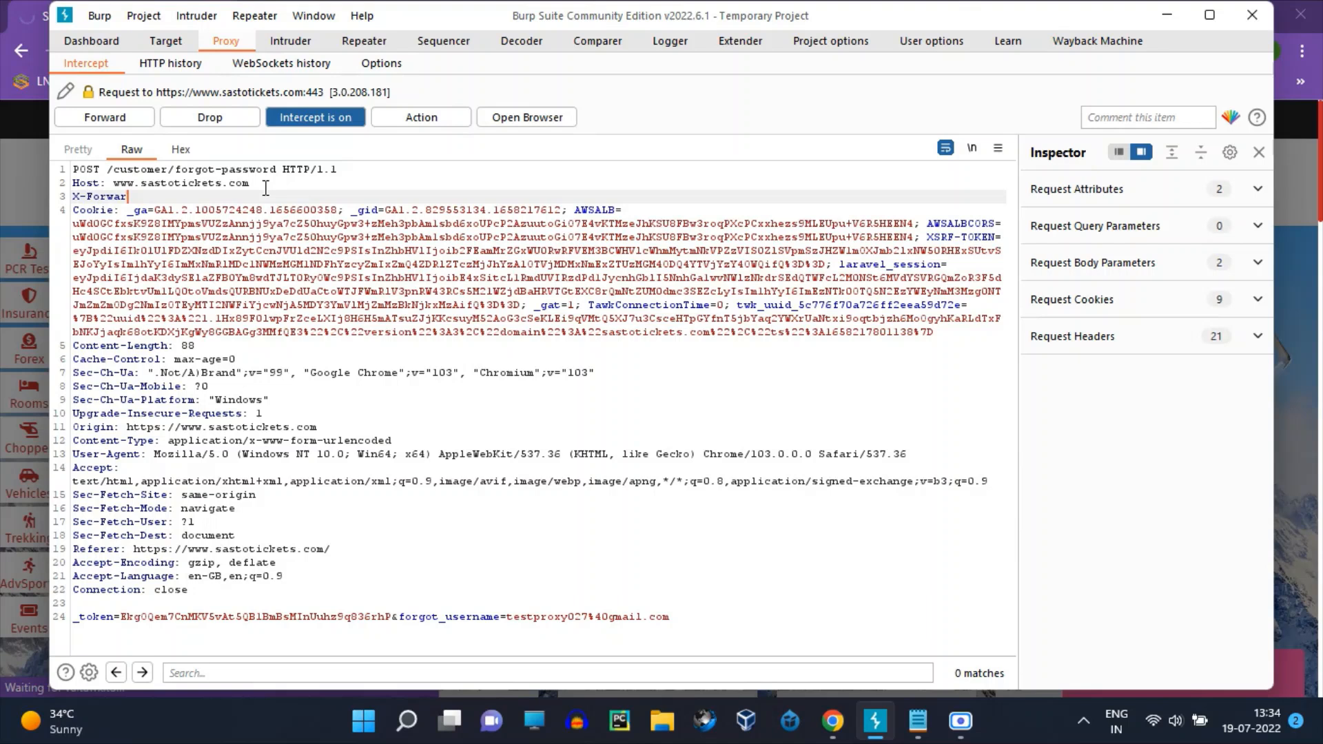
{"action": "type", "text": "ded-Host:"}
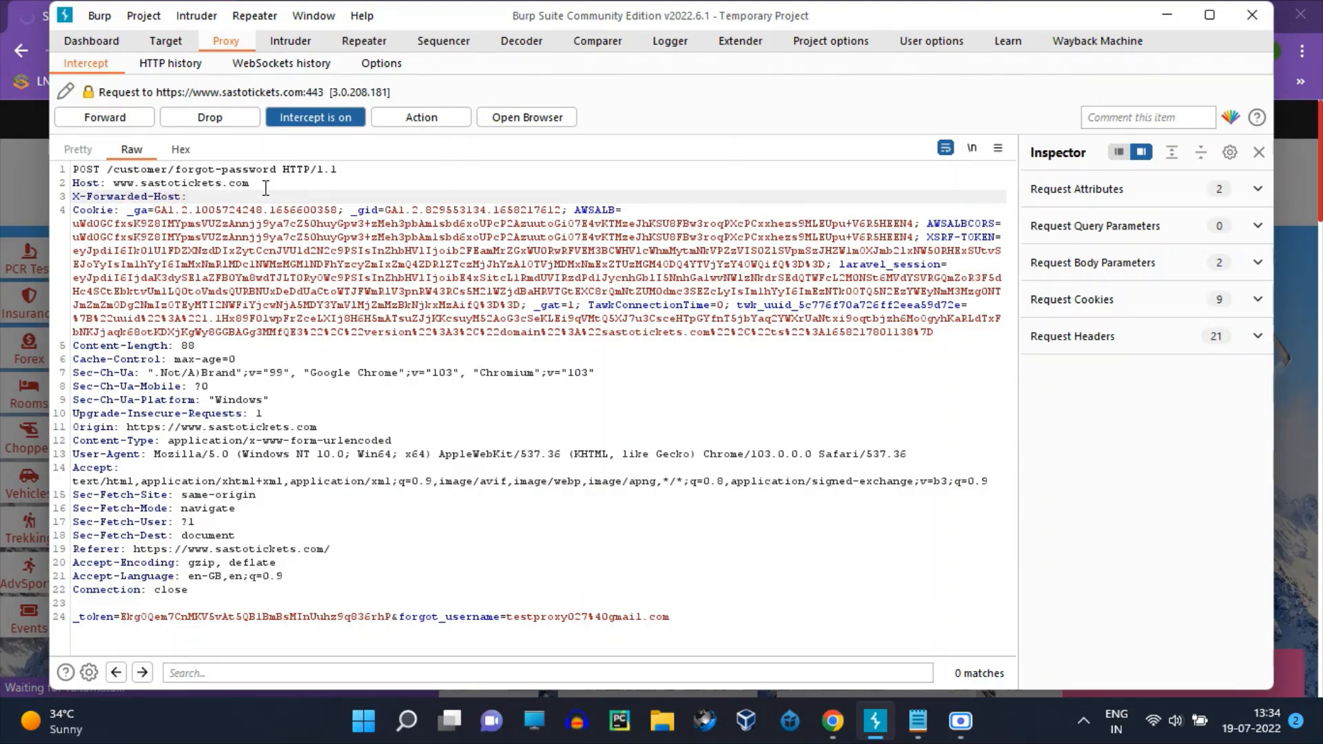
{"action": "type", "text": "attacker.com"}
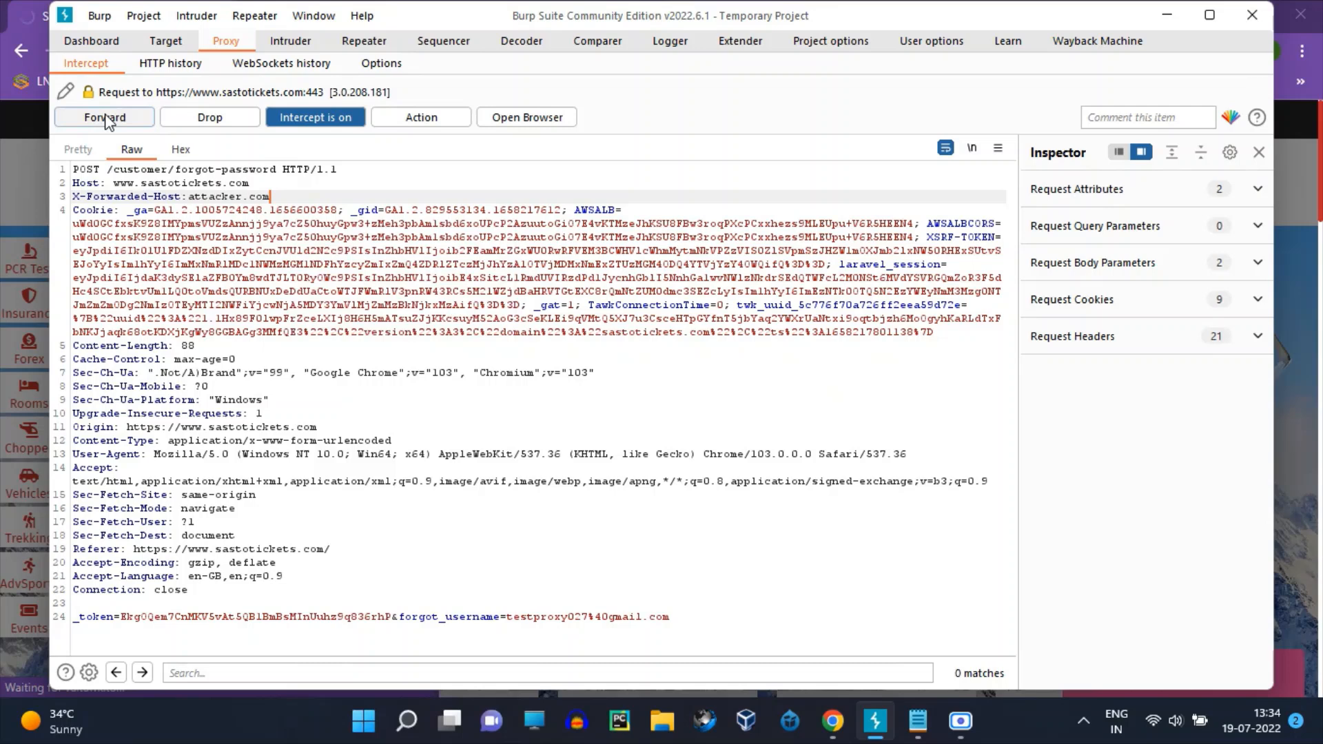
Step: Forward the poisoned request and search the 302 redirect response for 'attack'
{"action": "left_click", "coordinate": [104, 116]}
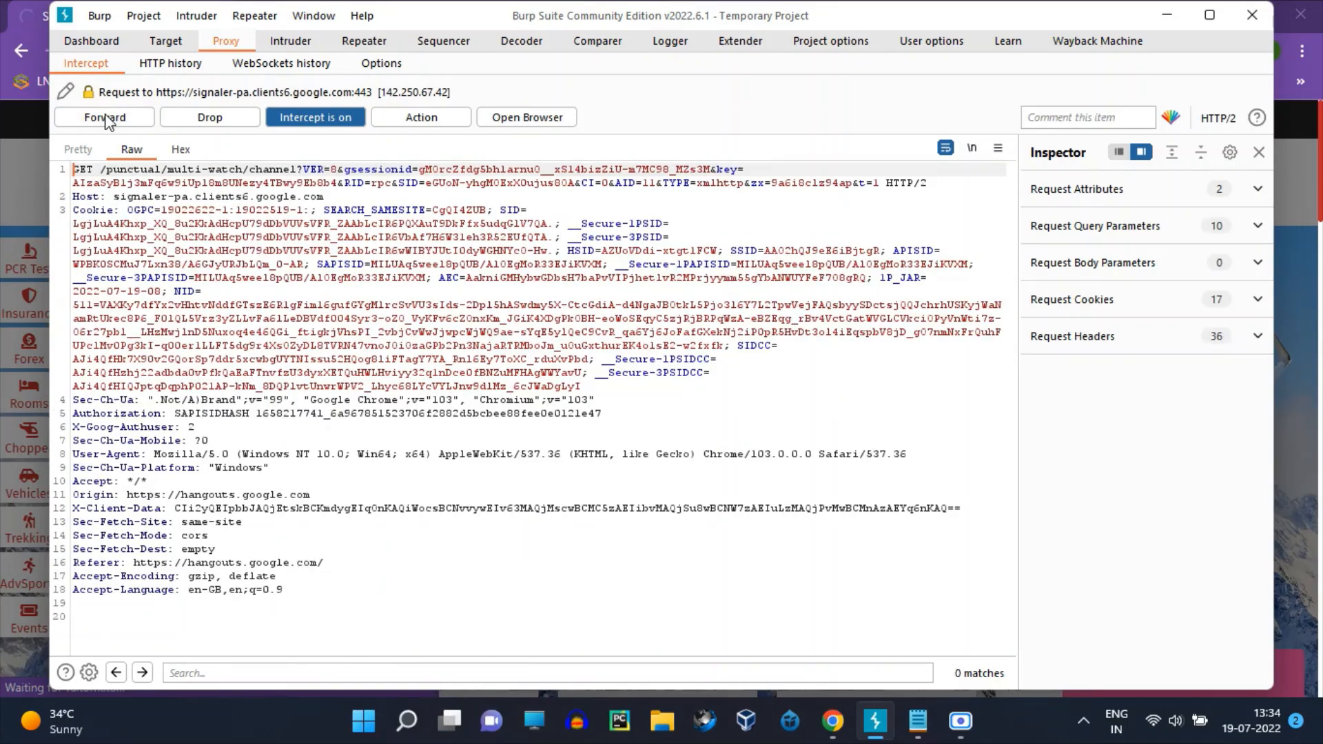
{"action": "left_click", "coordinate": [103, 115]}
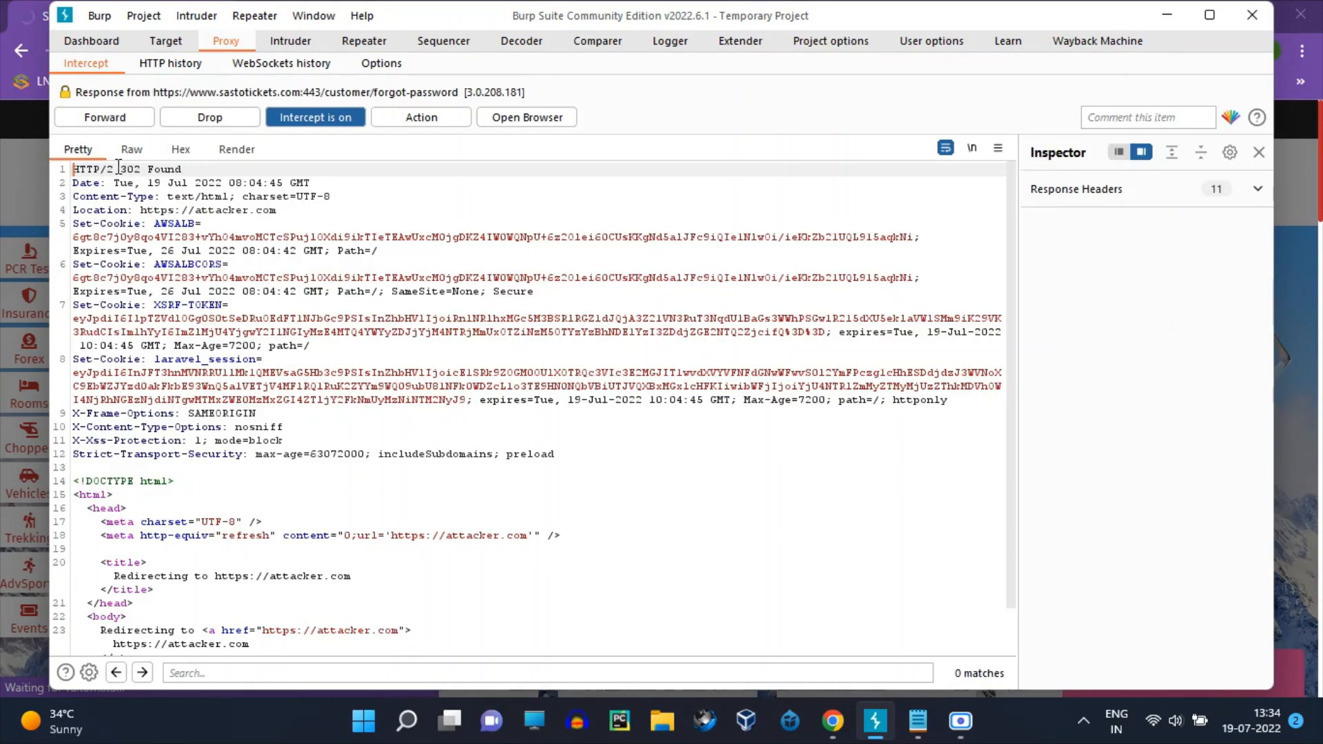
{"action": "double_click", "coordinate": [131, 168]}
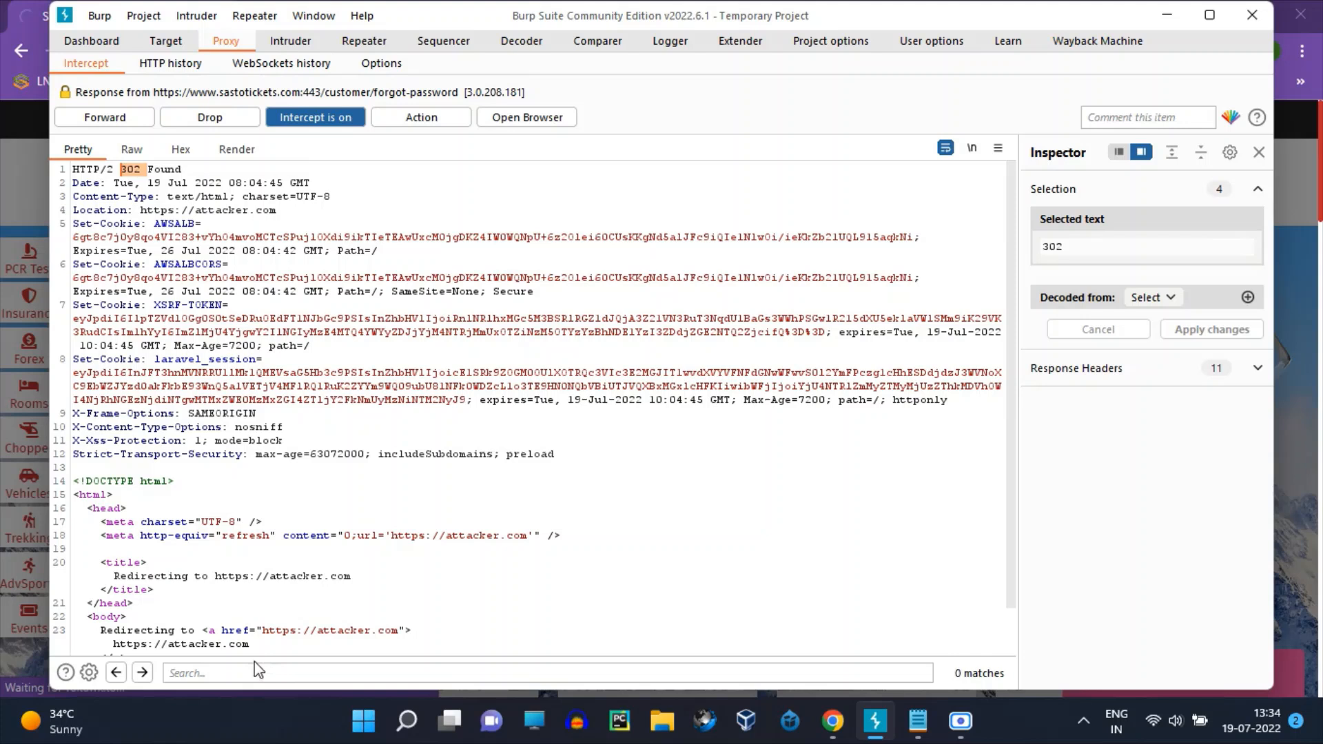
{"action": "type", "text": "a"}
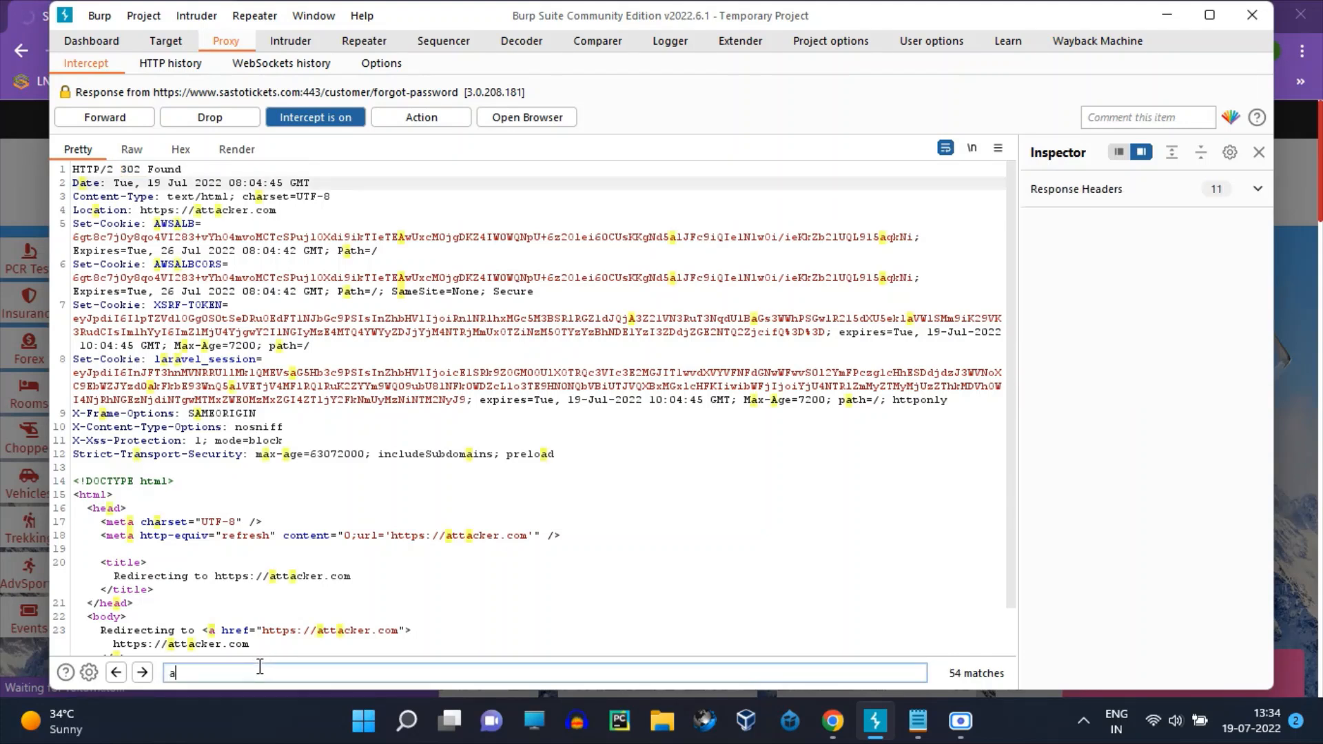
{"action": "type", "text": "ttack"}
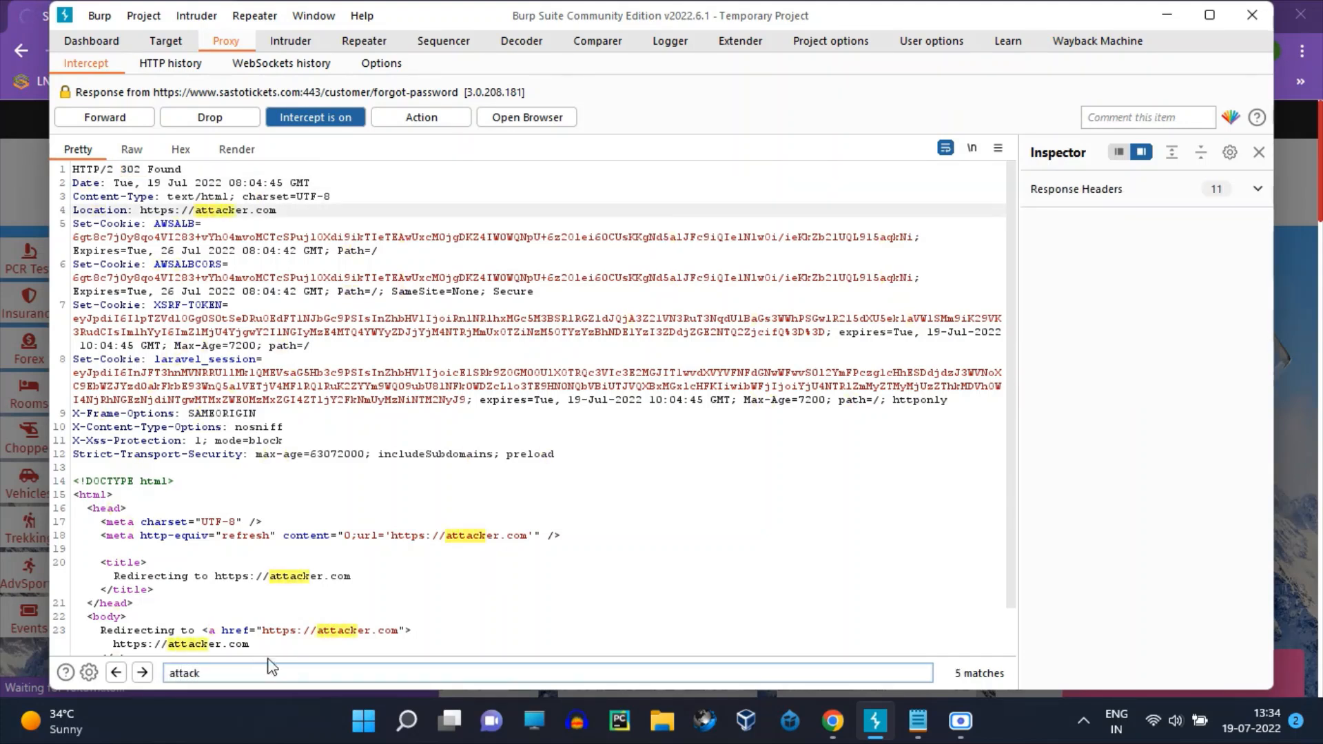
{"action": "mouse_move", "coordinate": [314, 116]}
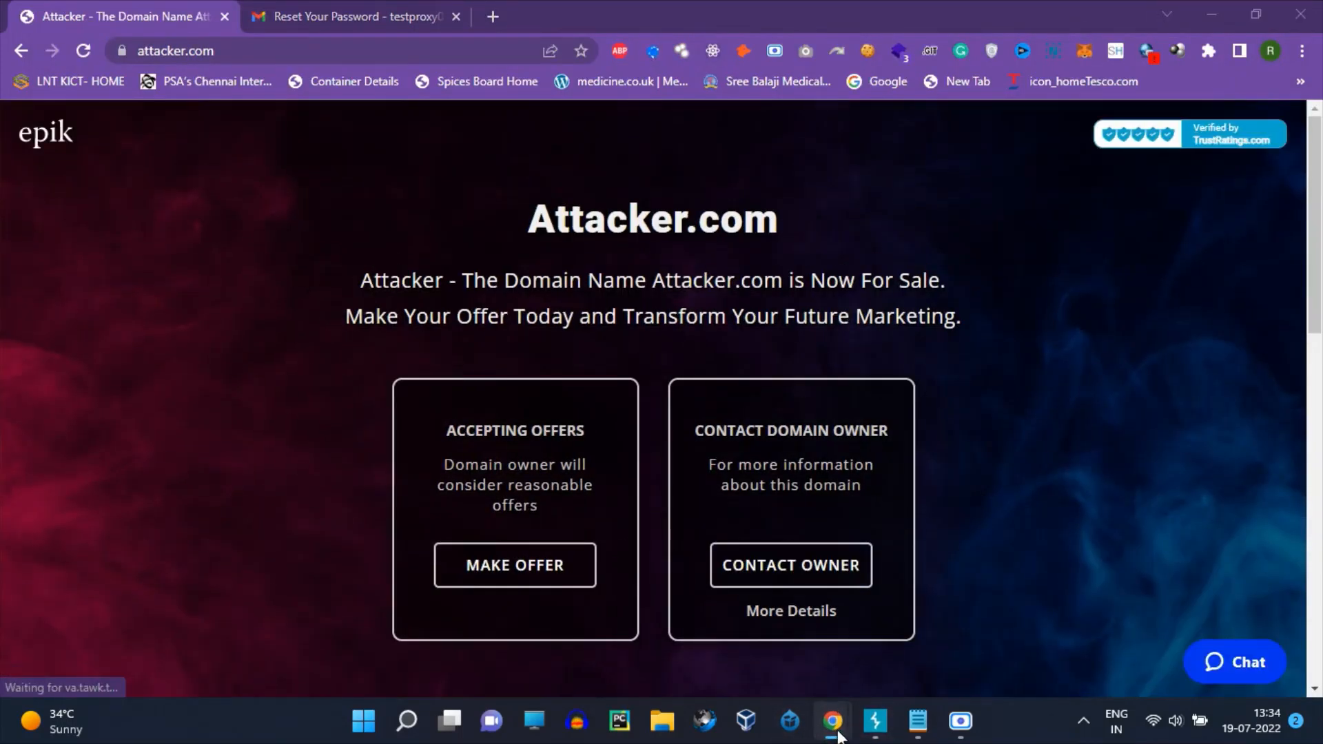
{"action": "mouse_move", "coordinate": [831, 721]}
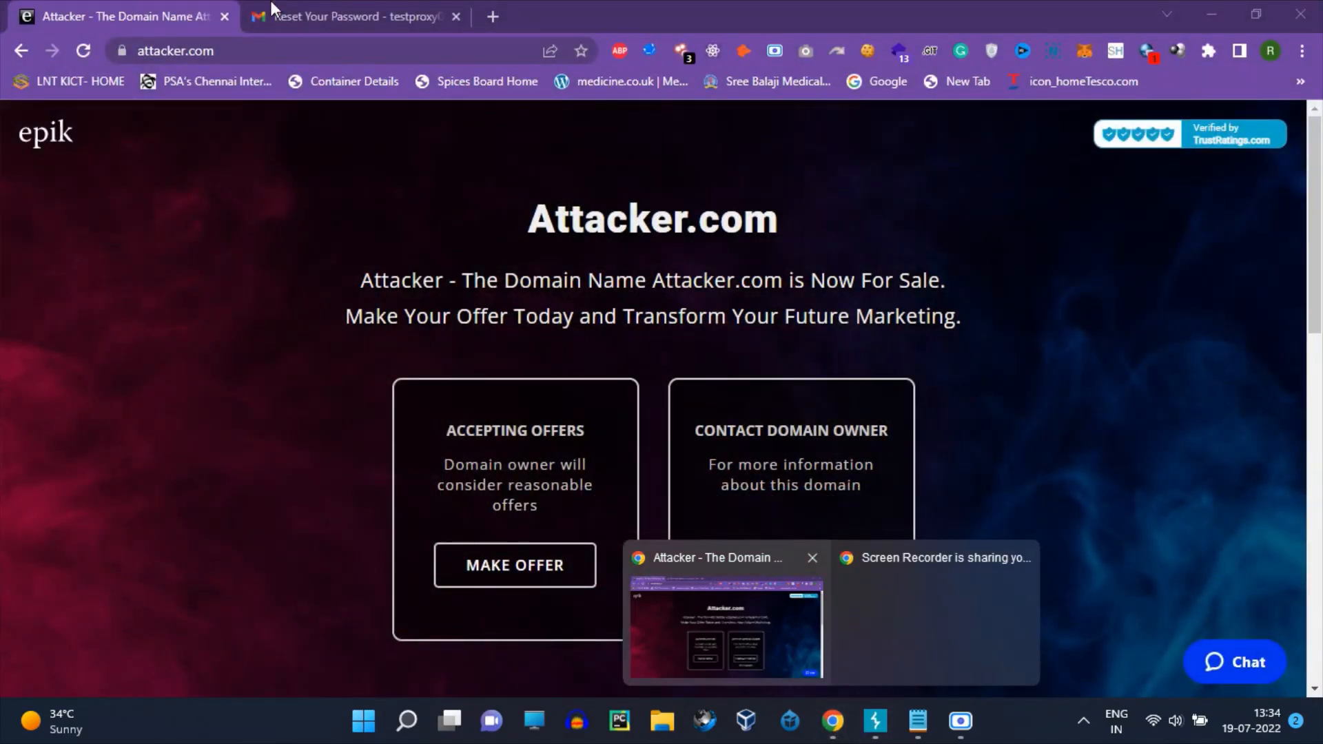
Step: View the newest Sasto Tickets reset email and bring up options on its RESET PASSWORD link
{"action": "left_click", "coordinate": [354, 17]}
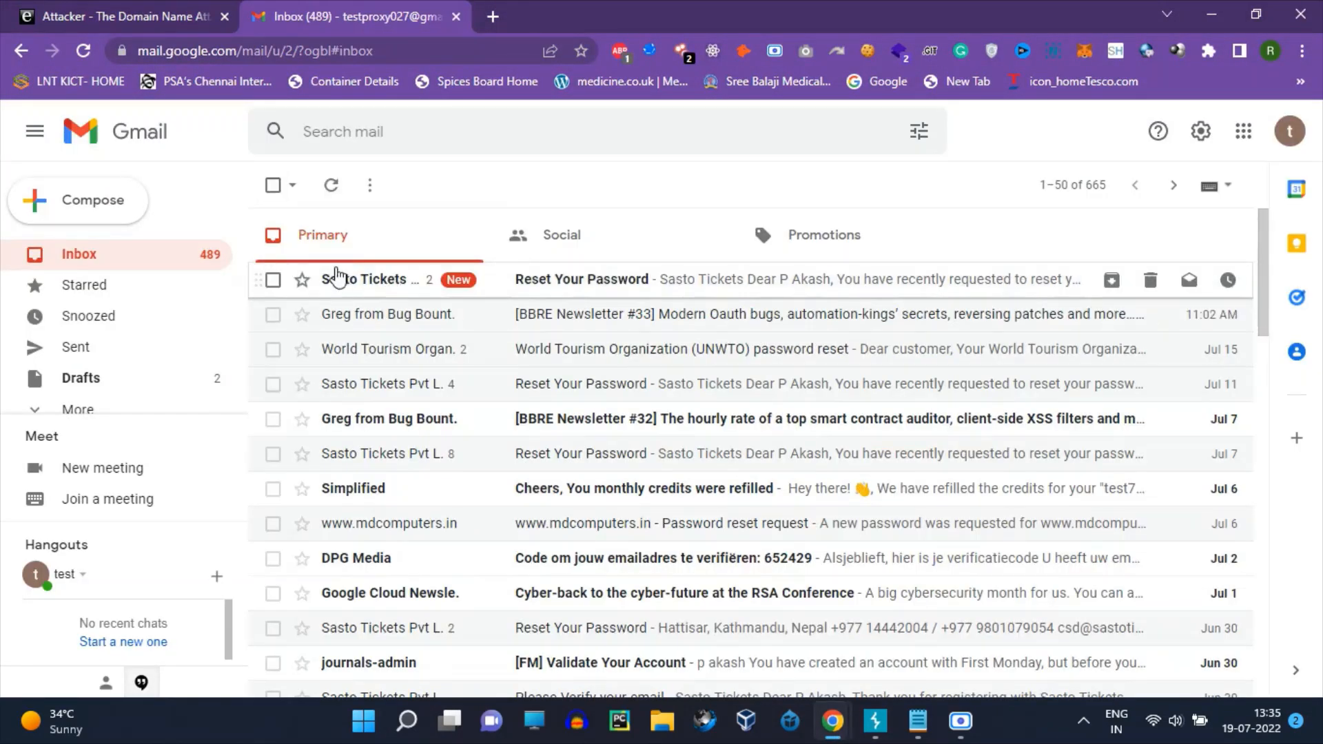
{"action": "left_click", "coordinate": [580, 279]}
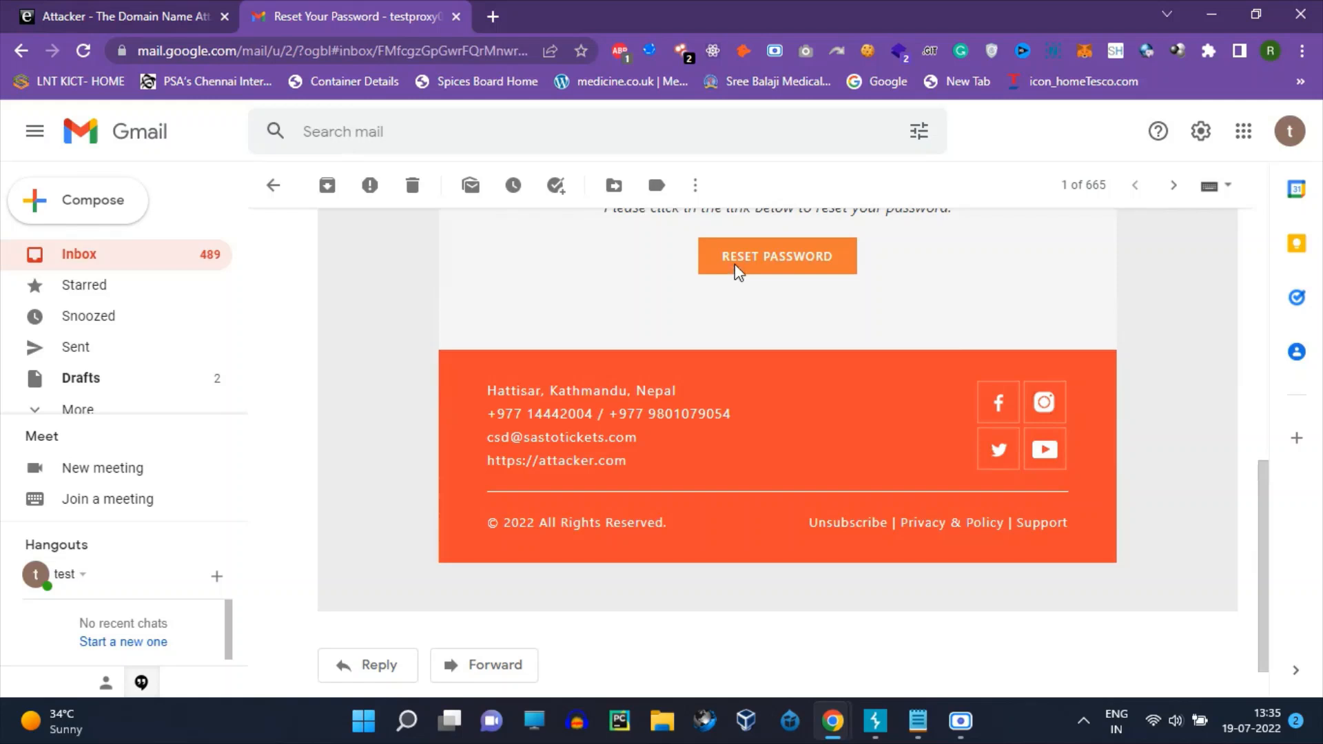
{"action": "right_click", "coordinate": [776, 257]}
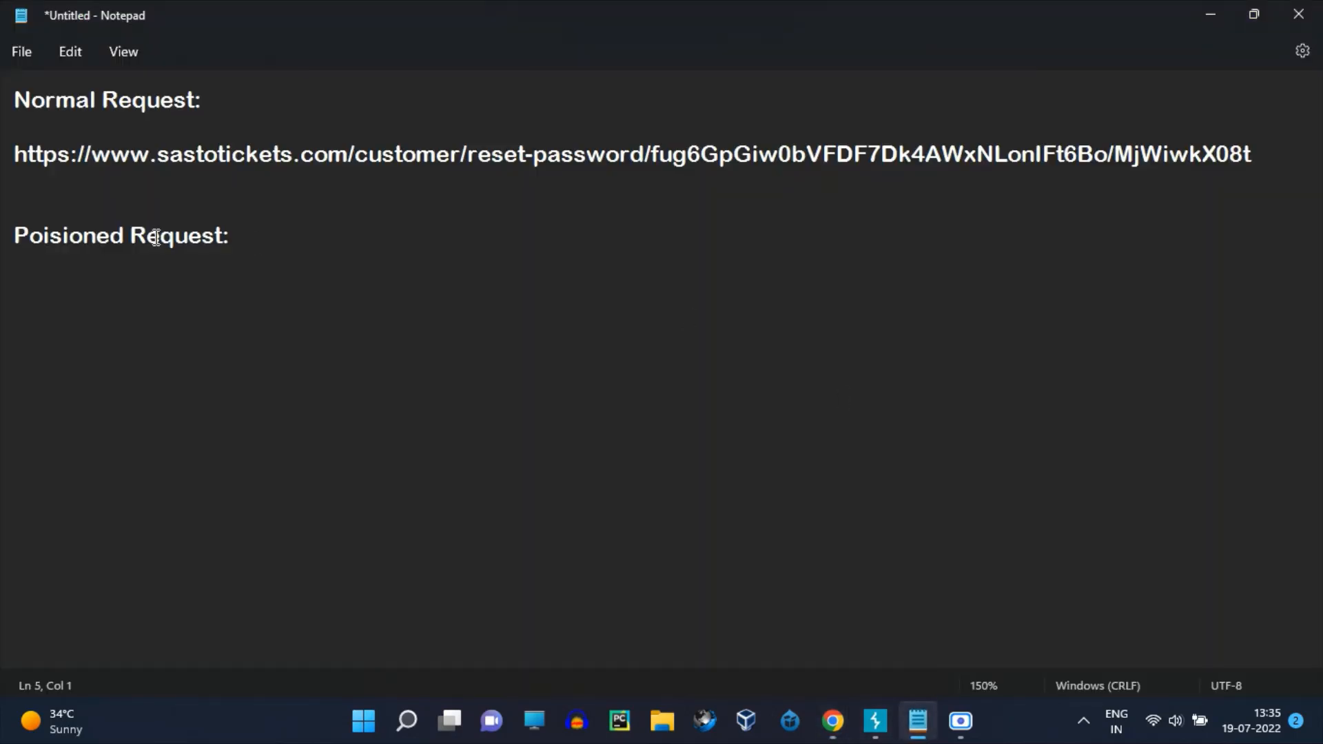
{"action": "key", "text": "Enter"}
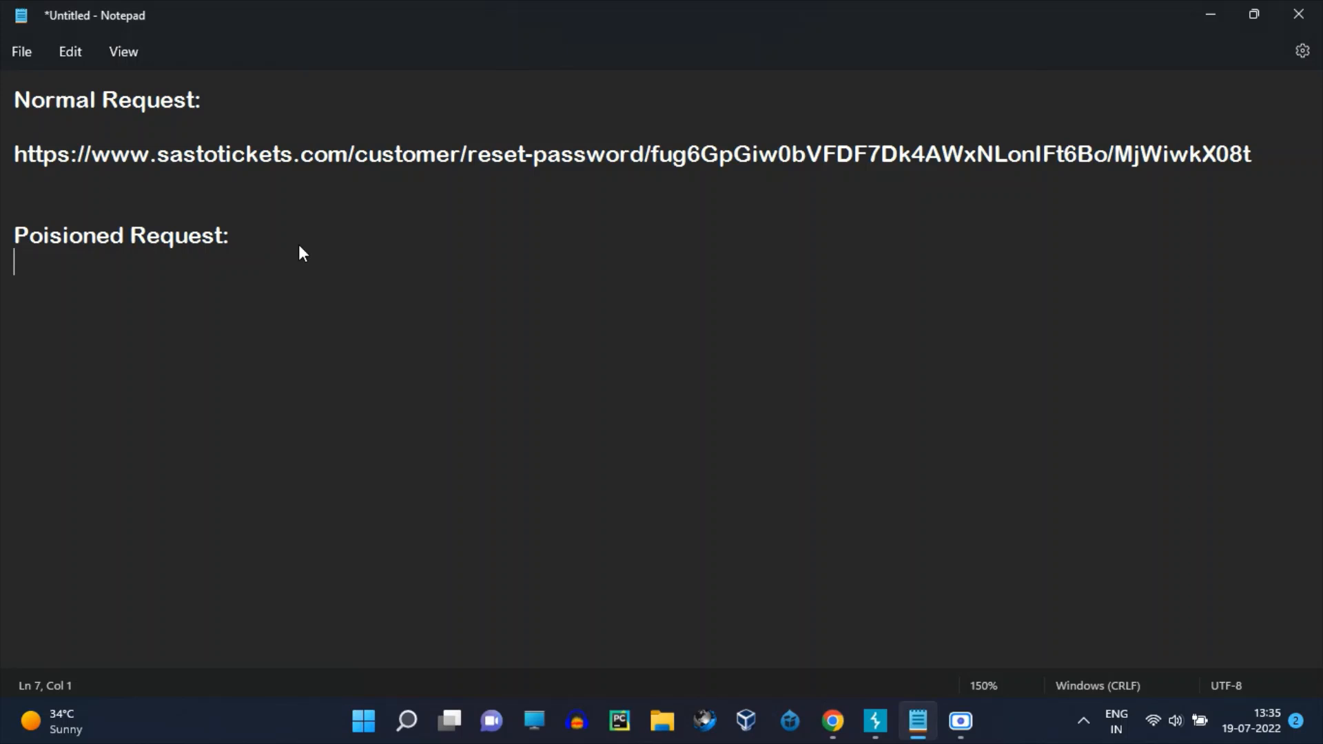
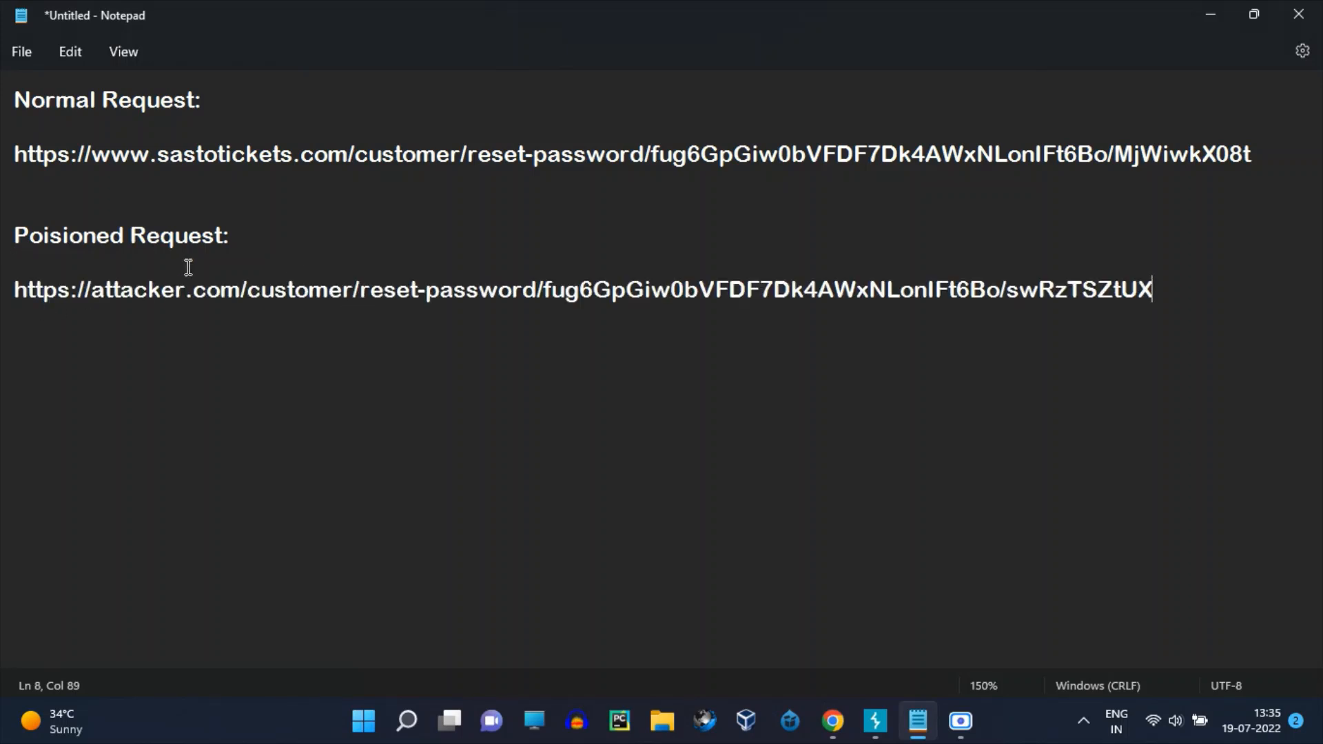
{"action": "mouse_move", "coordinate": [651, 291]}
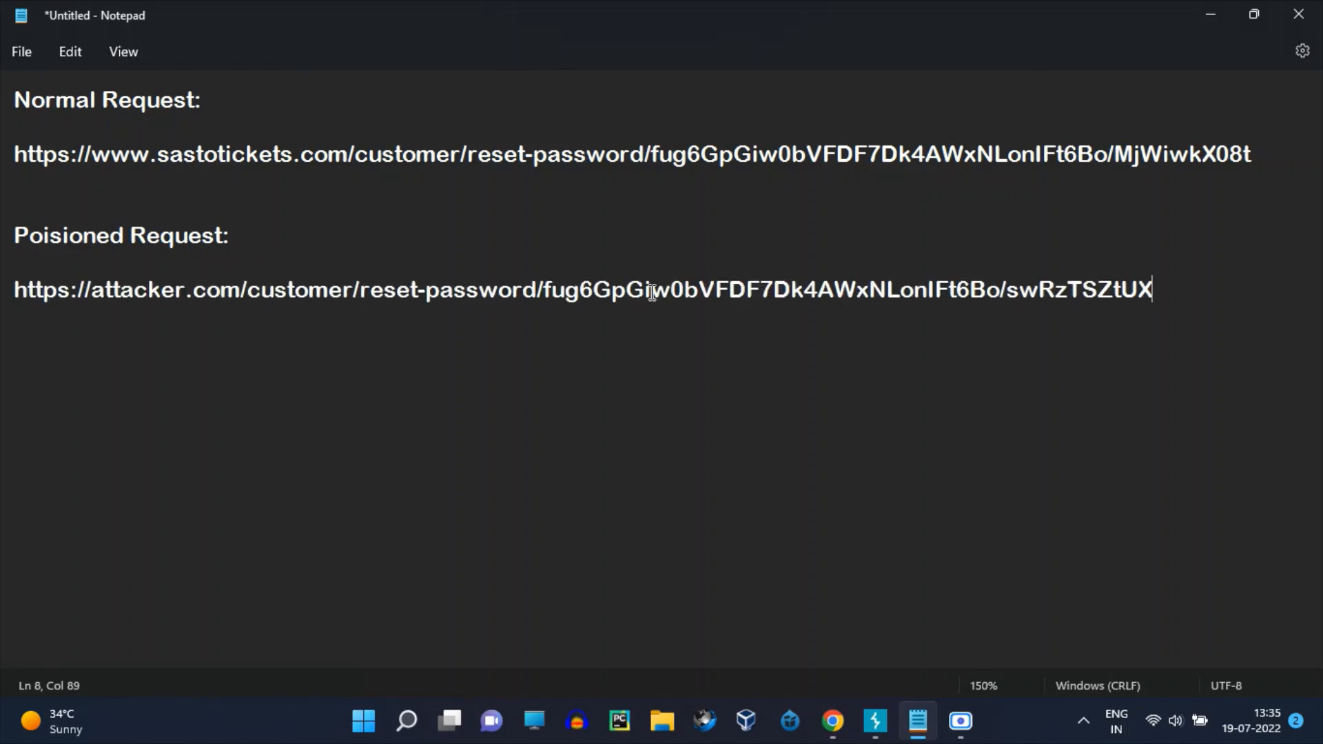
{"action": "mouse_move", "coordinate": [831, 721]}
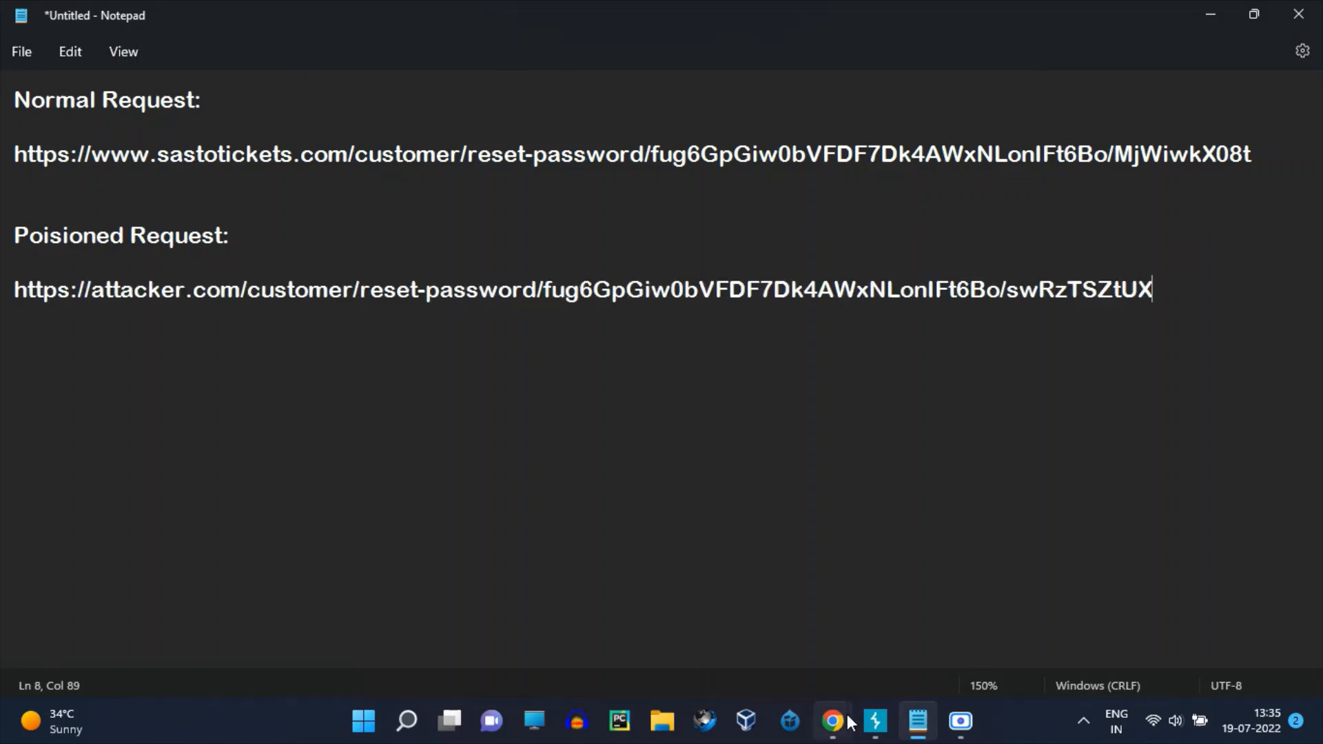